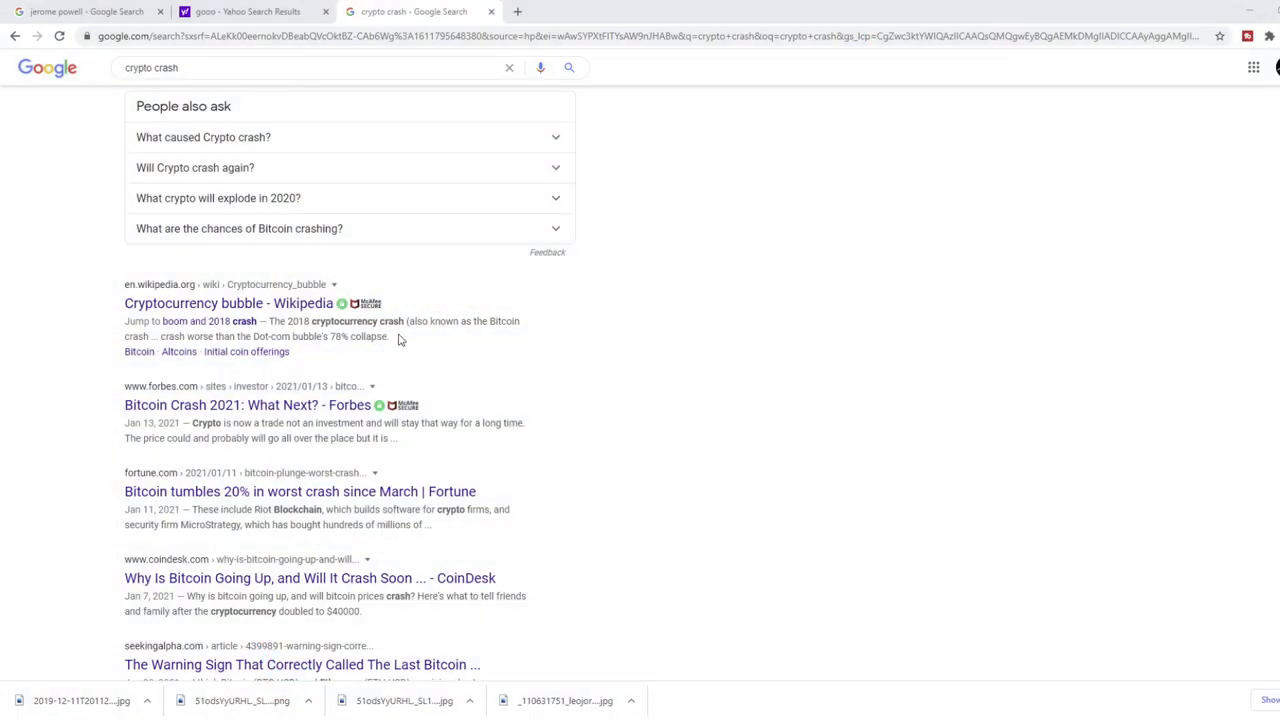
- Scroll down the APMEX gold coin product page, then switch to the SchiffGold site footer
{"action": "scroll", "scroll_direction": "down", "scroll_amount": 3}
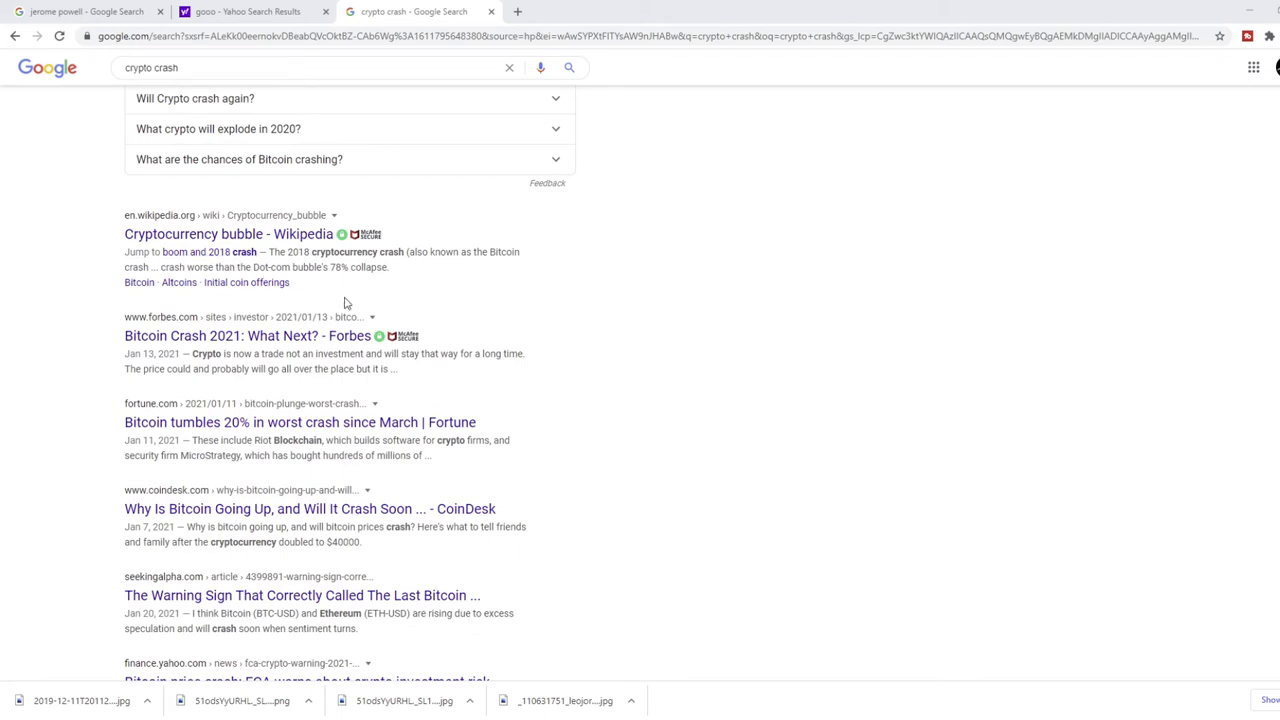
{"action": "scroll", "scroll_direction": "down", "scroll_amount": 3}
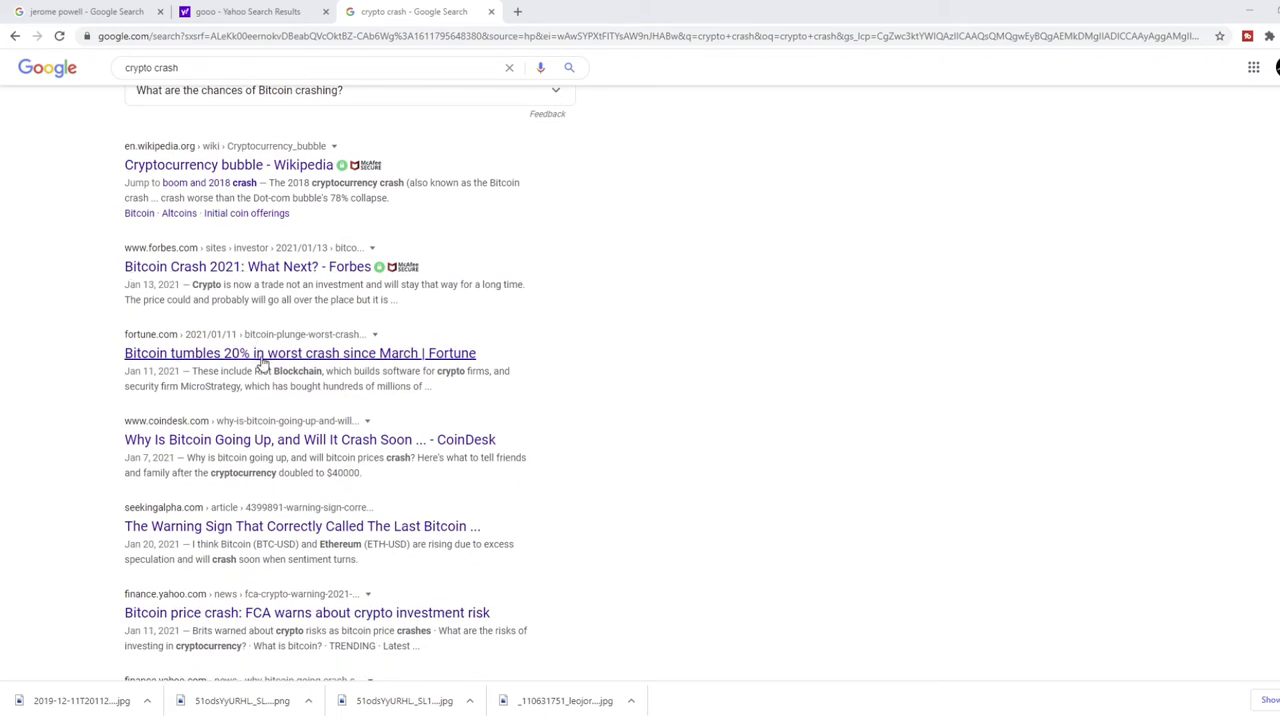
{"action": "scroll", "scroll_direction": "down", "scroll_amount": 3}
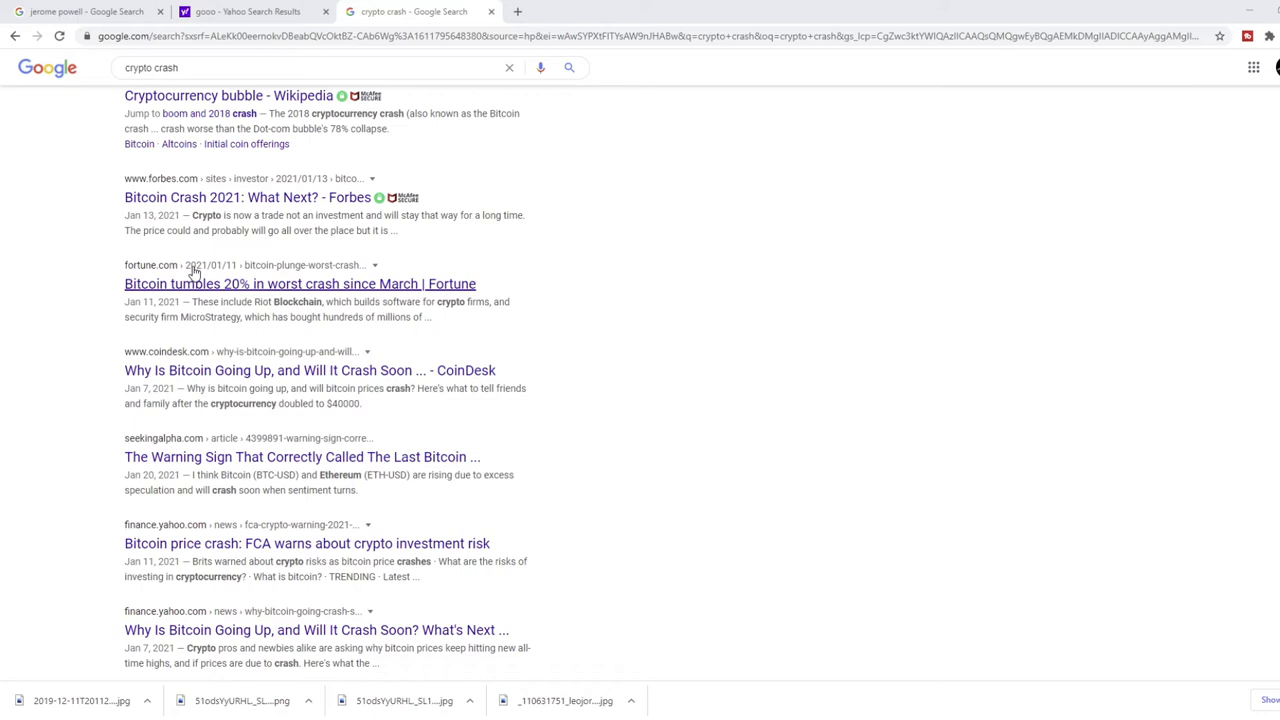
{"action": "scroll", "scroll_direction": "down", "scroll_amount": 3}
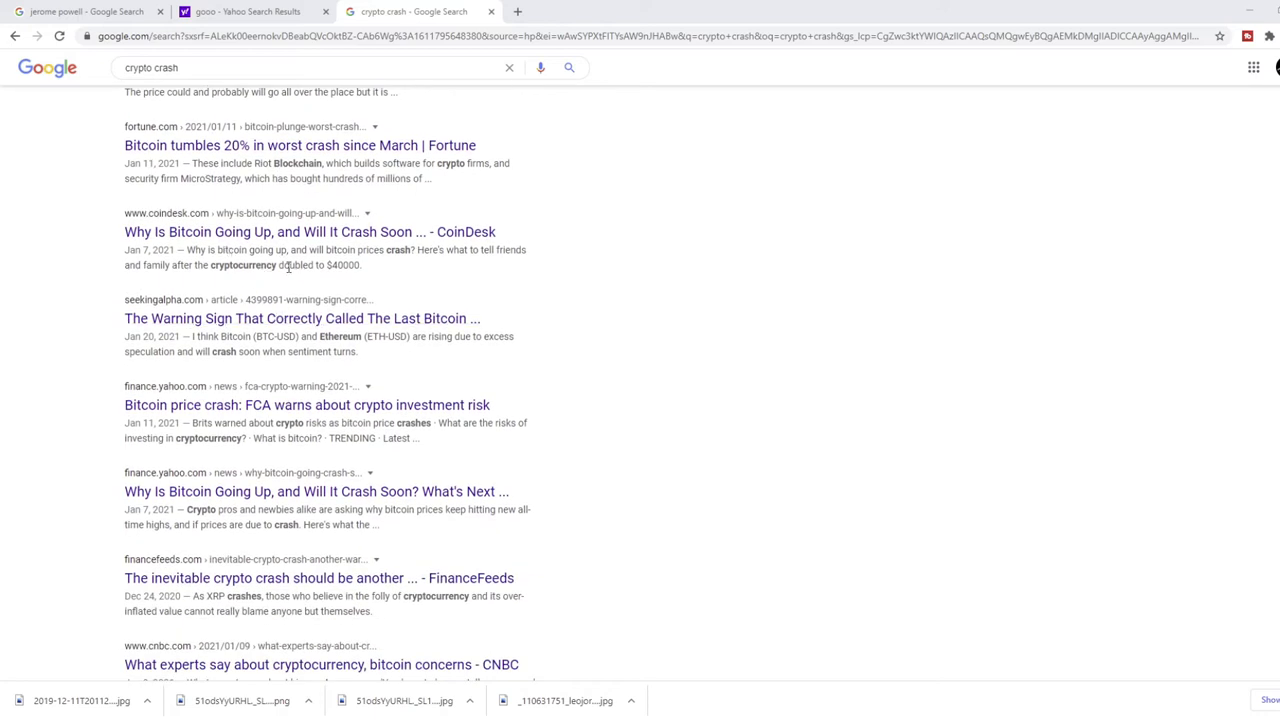
{"action": "scroll", "scroll_direction": "down", "scroll_amount": 3}
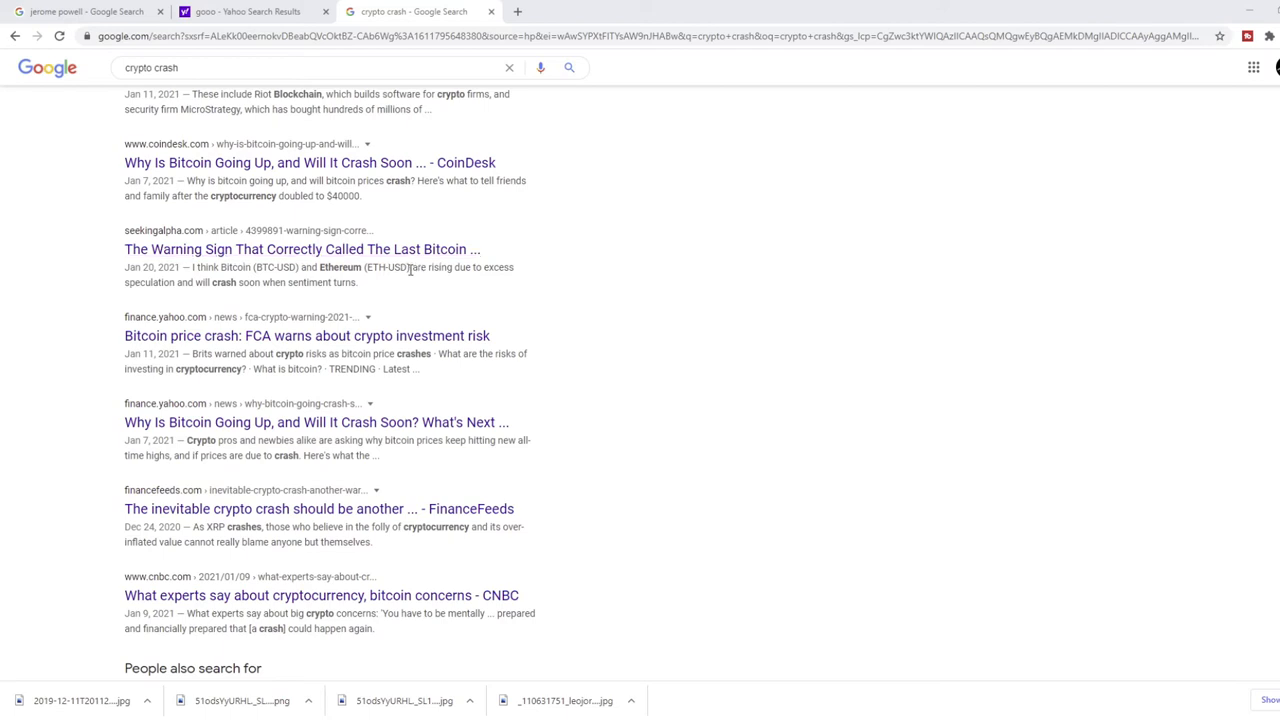
{"action": "scroll", "scroll_direction": "down", "scroll_amount": 3}
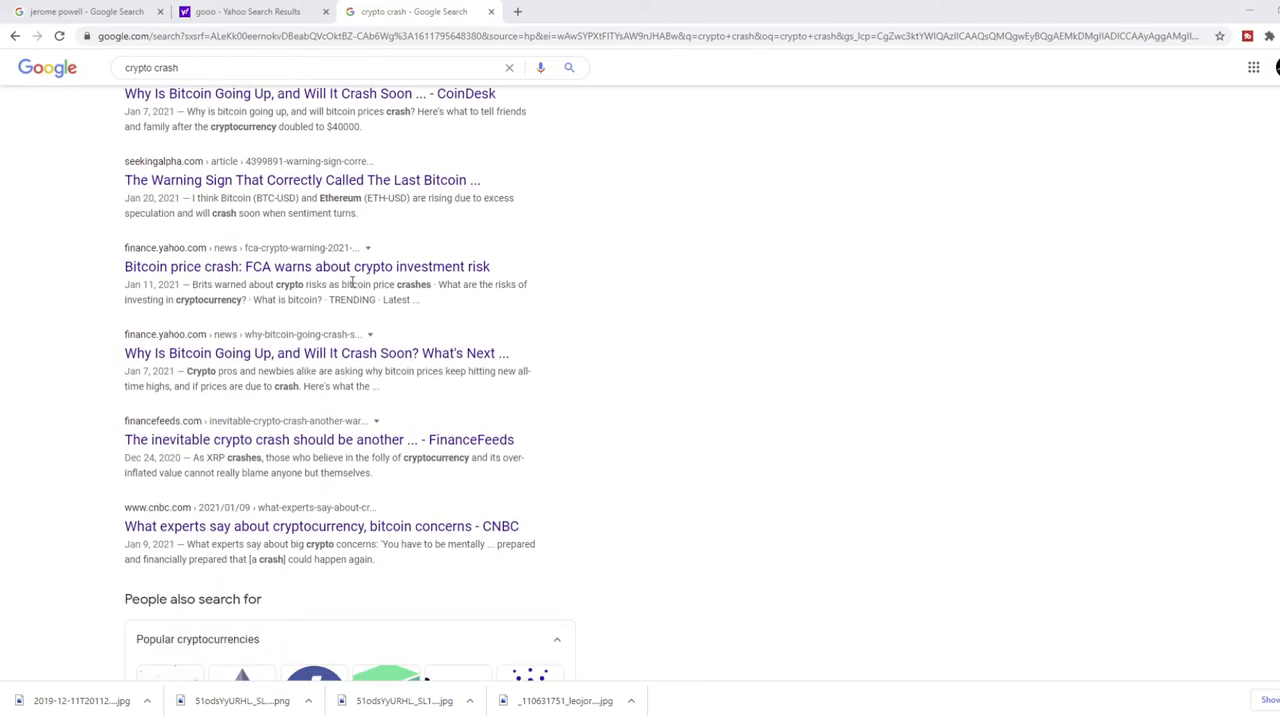
{"action": "scroll", "scroll_direction": "down", "scroll_amount": 3}
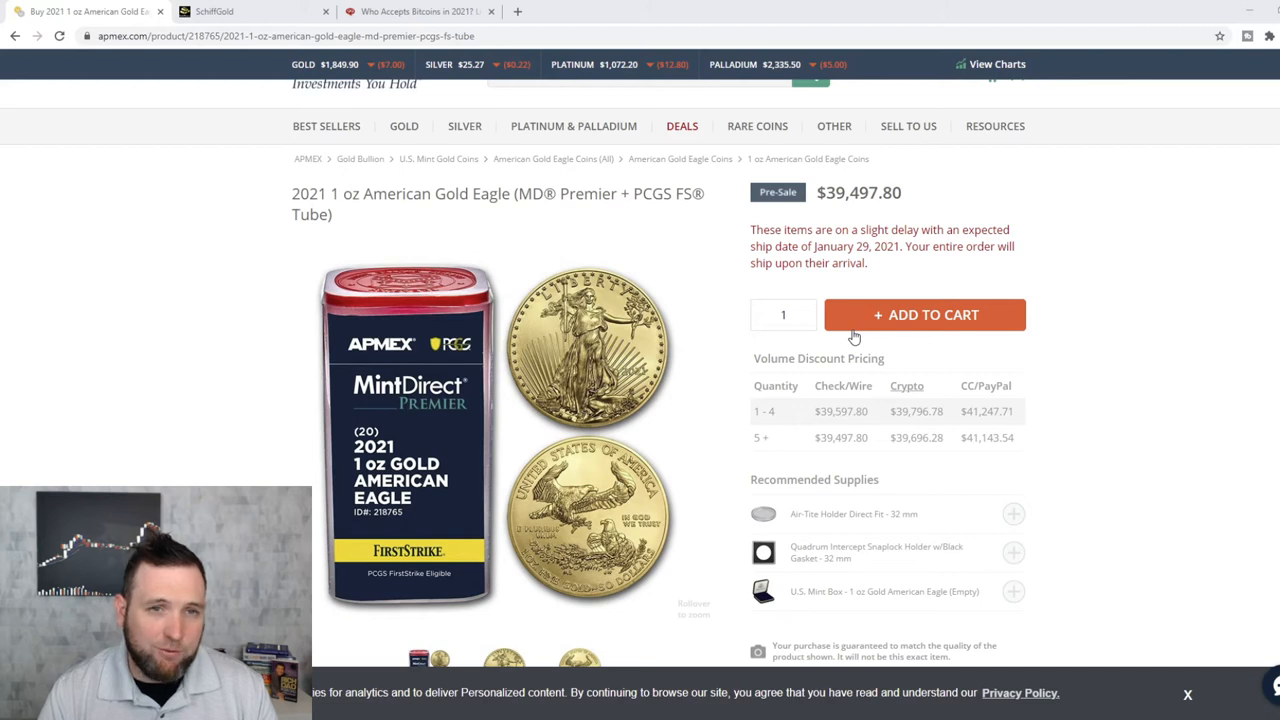
{"action": "scroll", "scroll_direction": "down", "scroll_amount": 3}
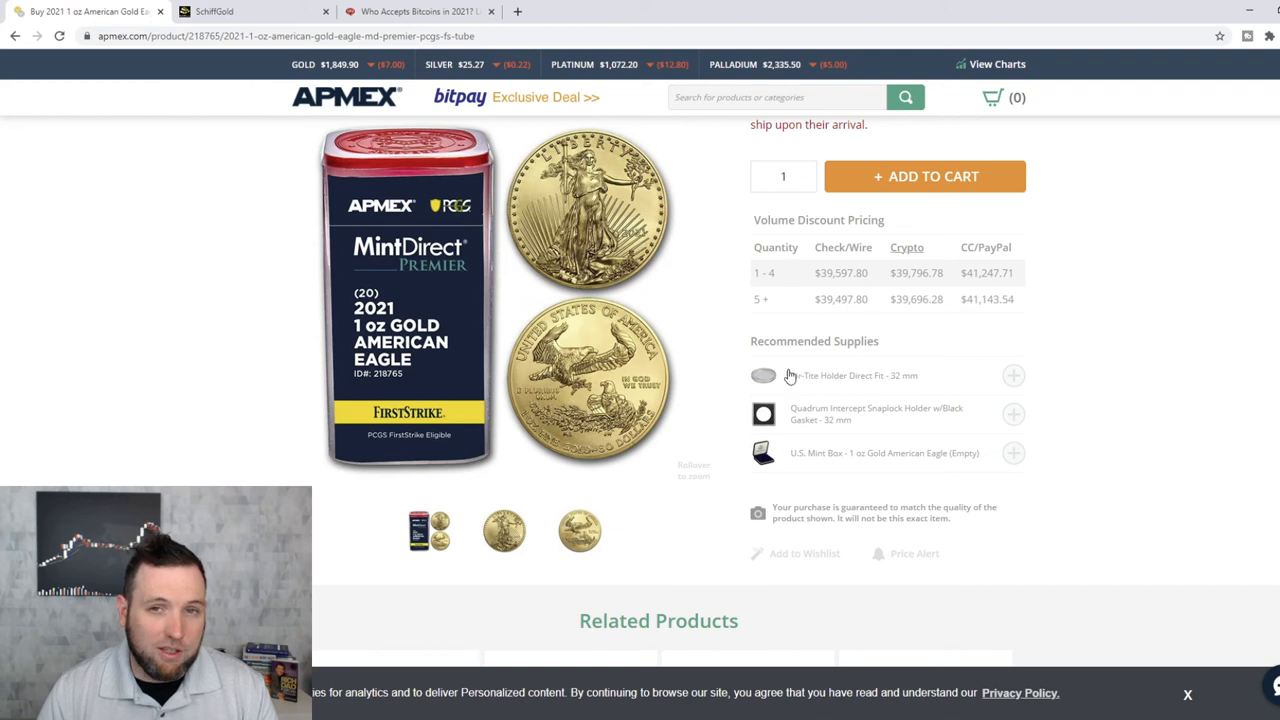
{"action": "mouse_move", "coordinate": [268, 148]}
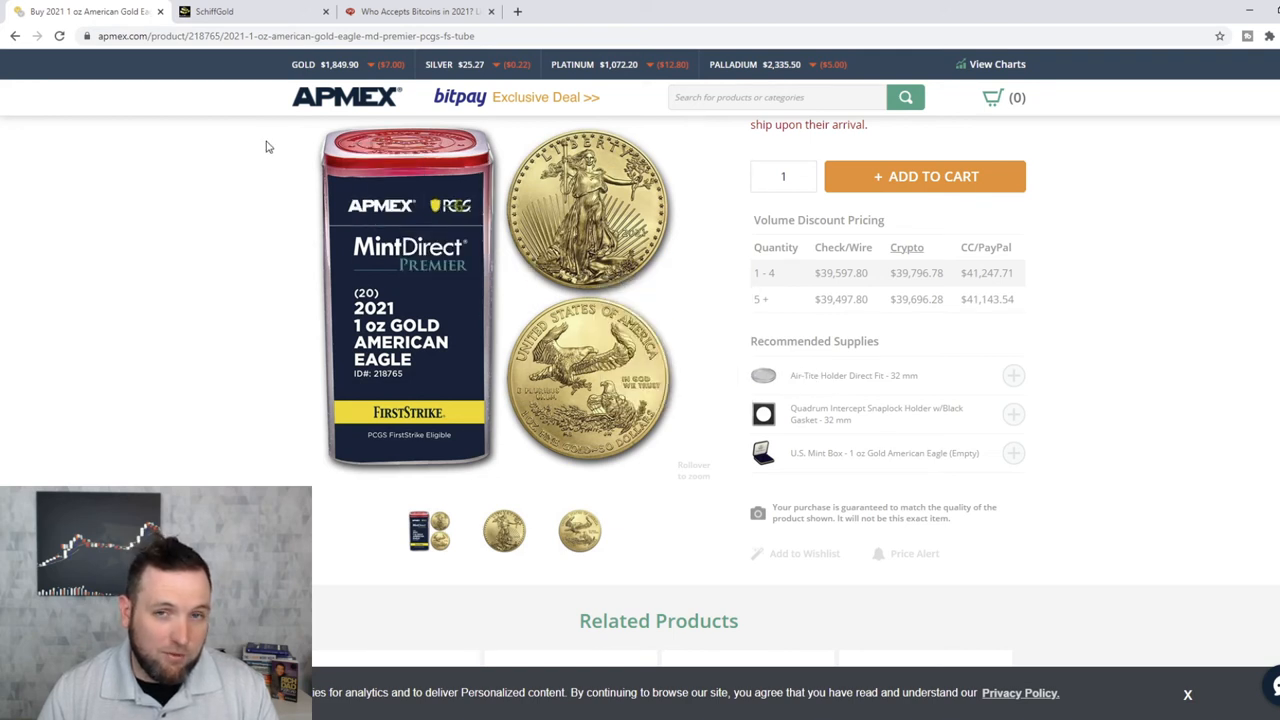
{"action": "left_click", "coordinate": [252, 12]}
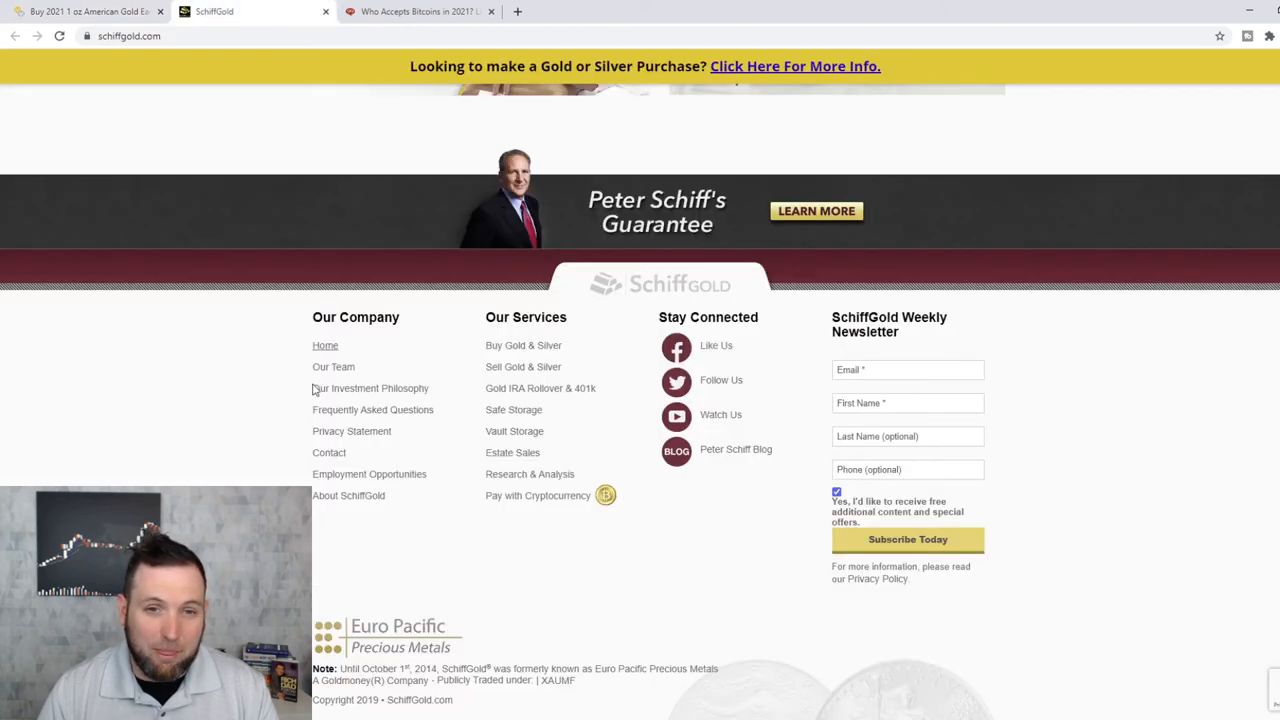
{"action": "mouse_move", "coordinate": [544, 196]}
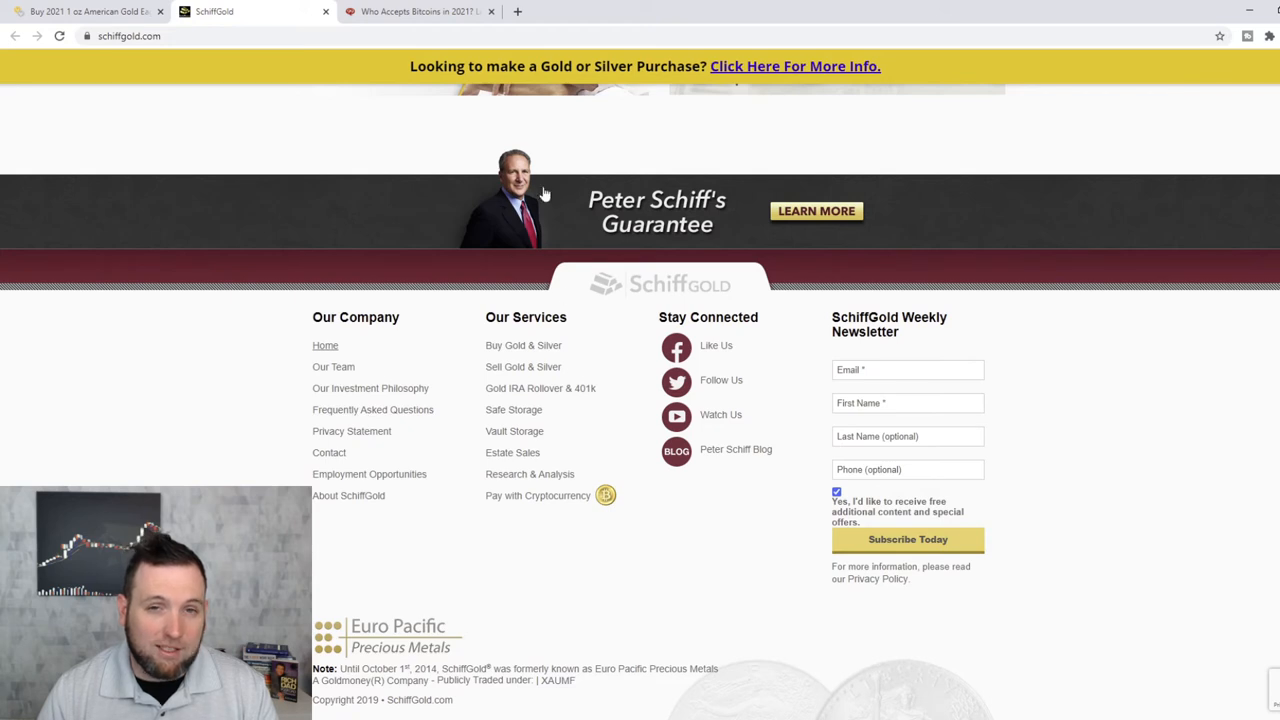
{"action": "mouse_move", "coordinate": [536, 212]}
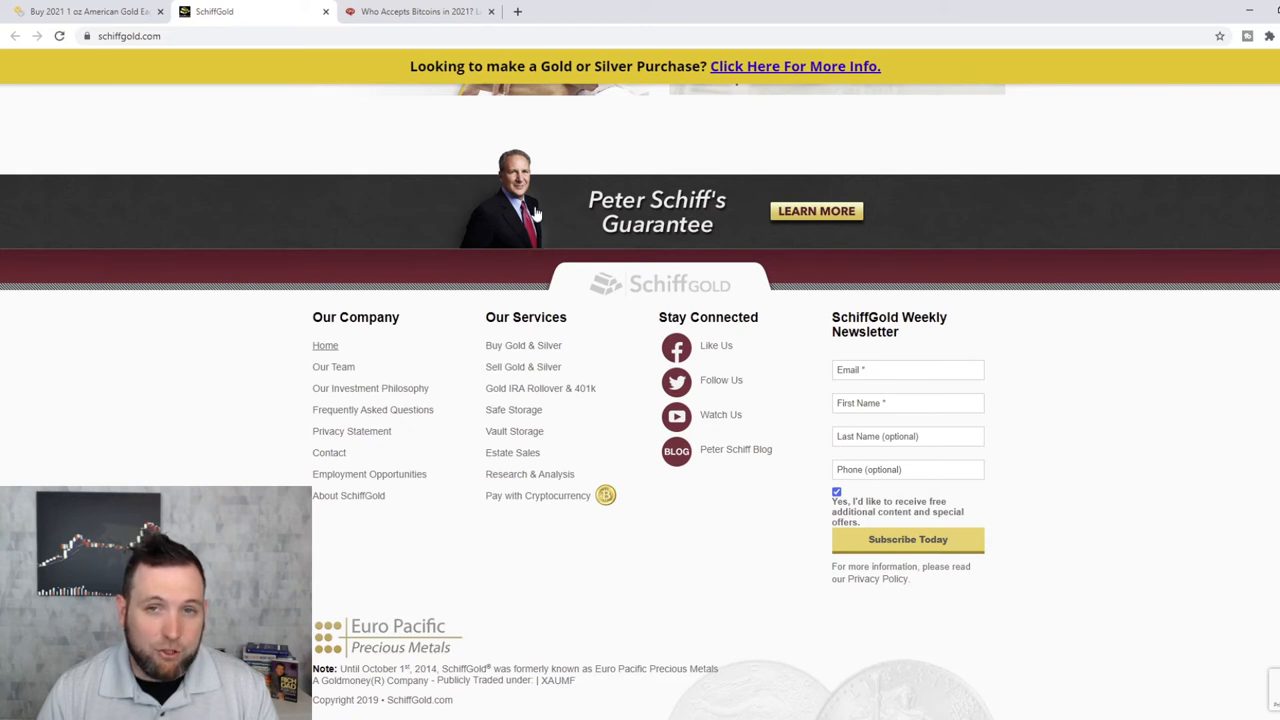
{"action": "mouse_move", "coordinate": [548, 222]}
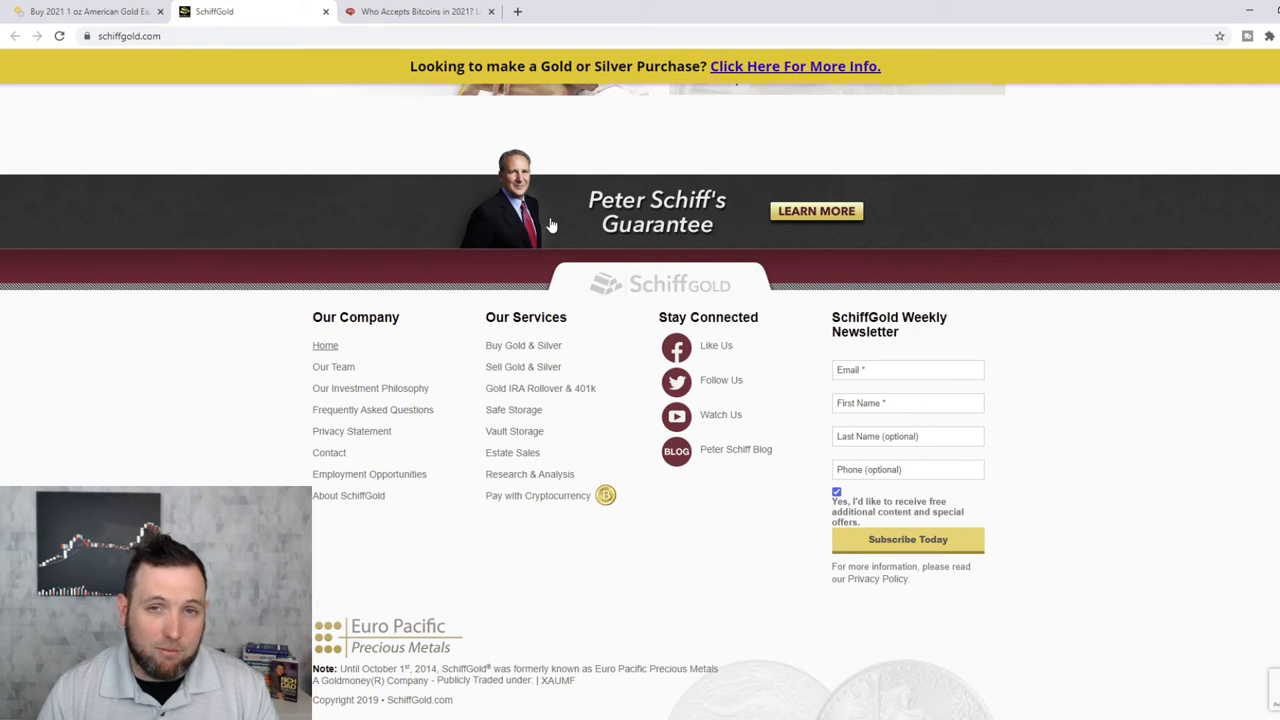
{"action": "mouse_move", "coordinate": [552, 256]}
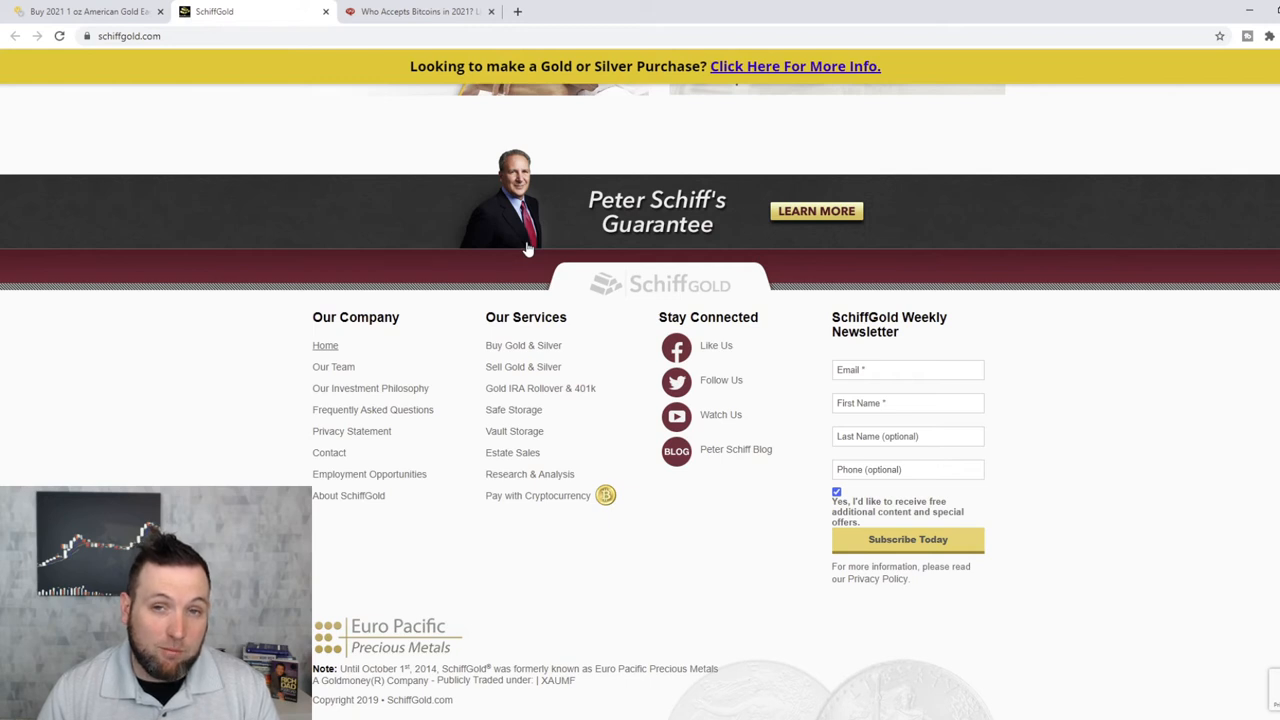
{"action": "mouse_move", "coordinate": [512, 264]}
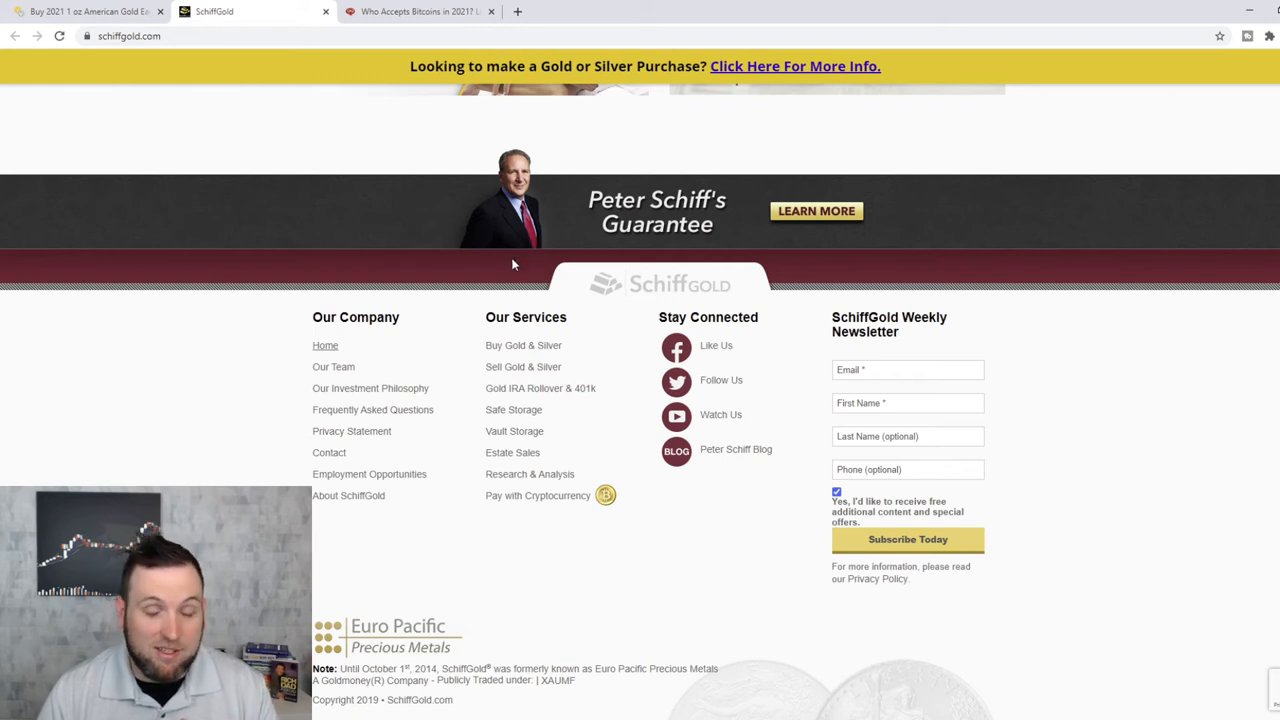
{"action": "mouse_move", "coordinate": [572, 284]}
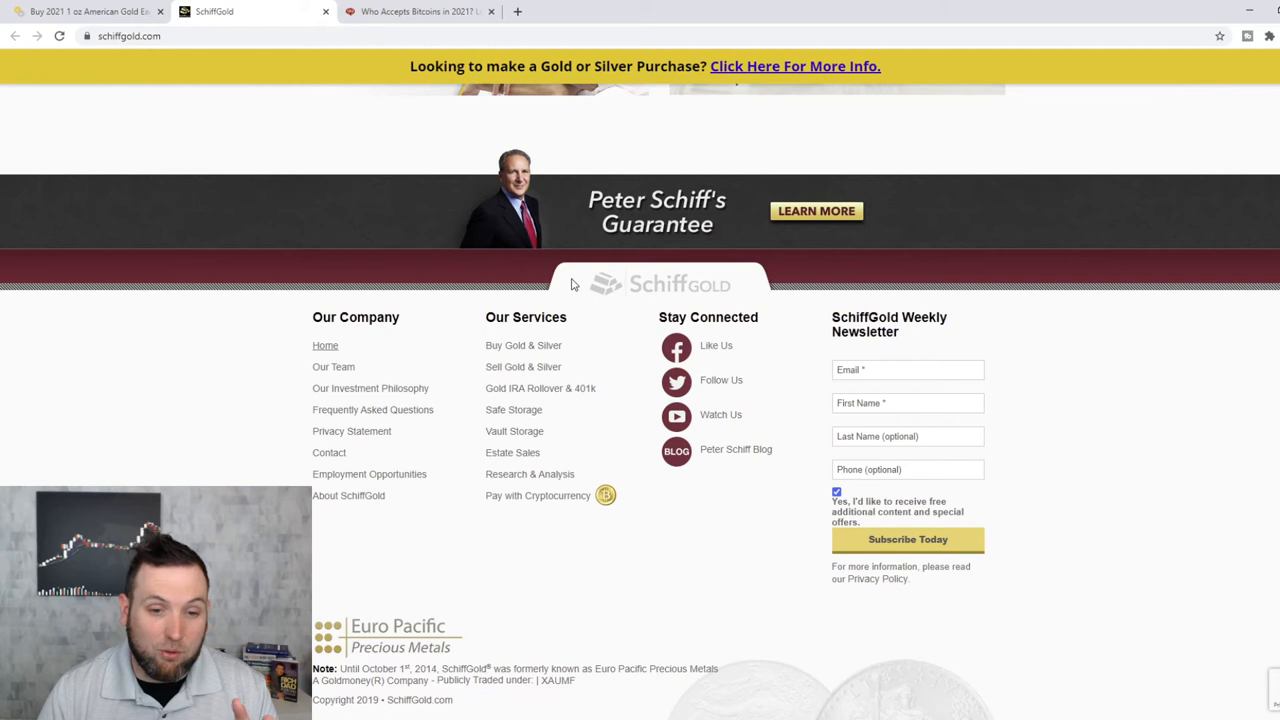
{"action": "mouse_move", "coordinate": [588, 280]}
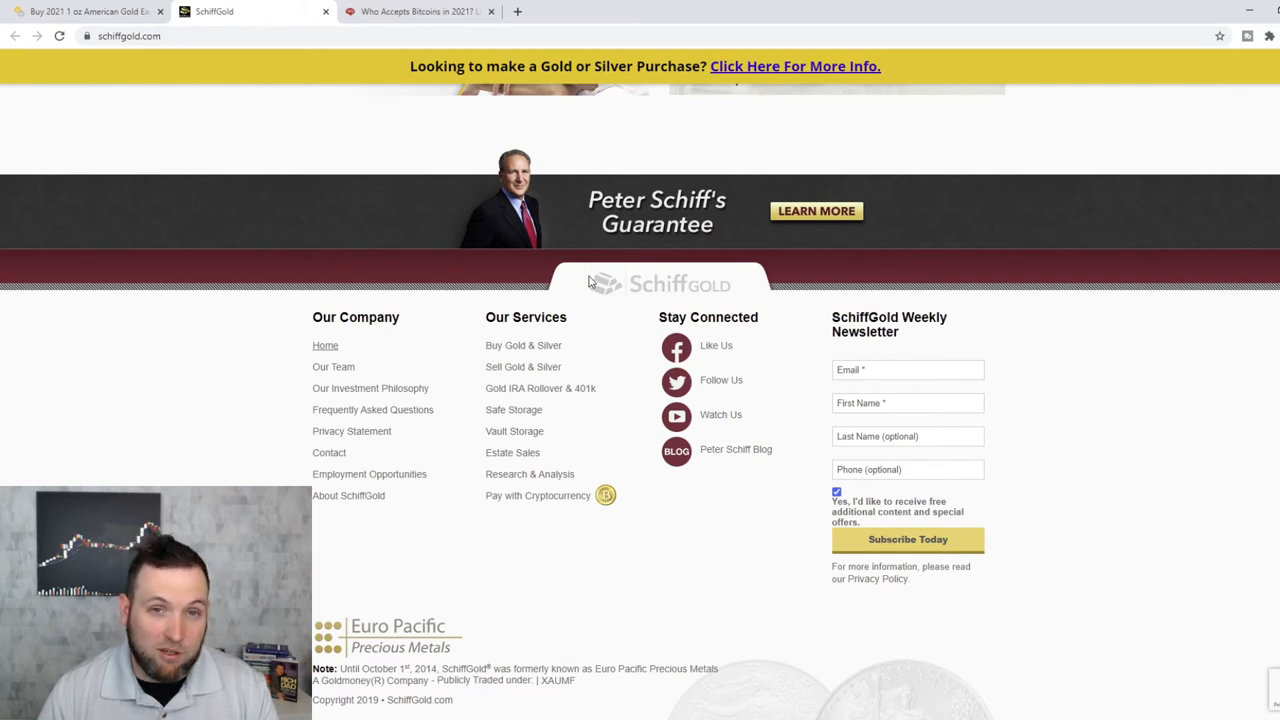
{"action": "mouse_move", "coordinate": [832, 184]}
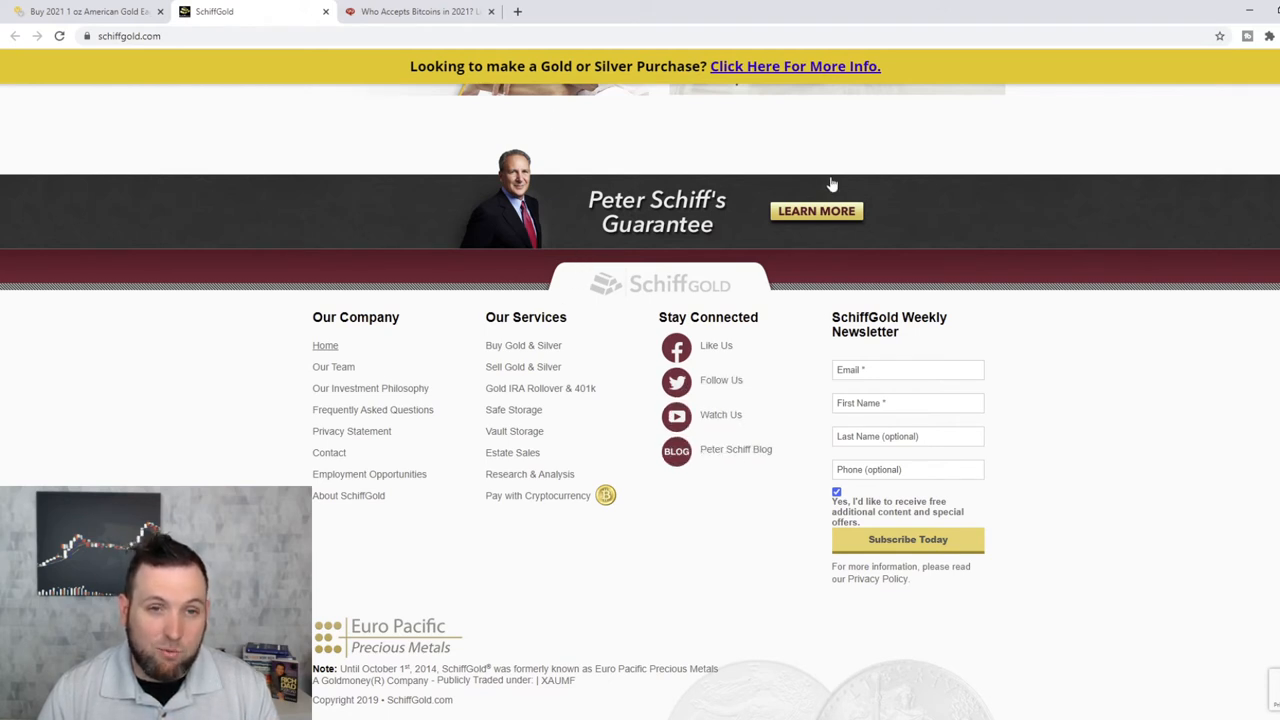
{"action": "mouse_move", "coordinate": [690, 532]}
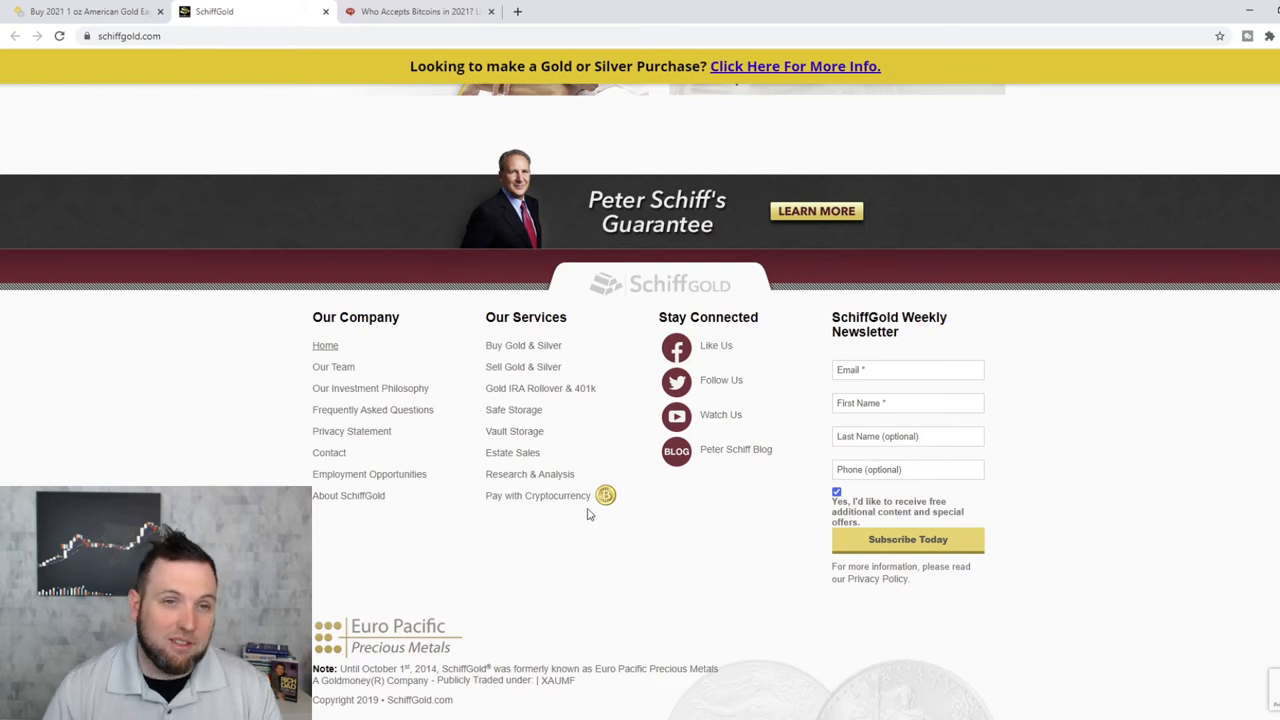
- Switch to the 99Bitcoins article and scroll into the major companies accepting Bitcoin from Wikipedia
{"action": "left_click", "coordinate": [416, 12]}
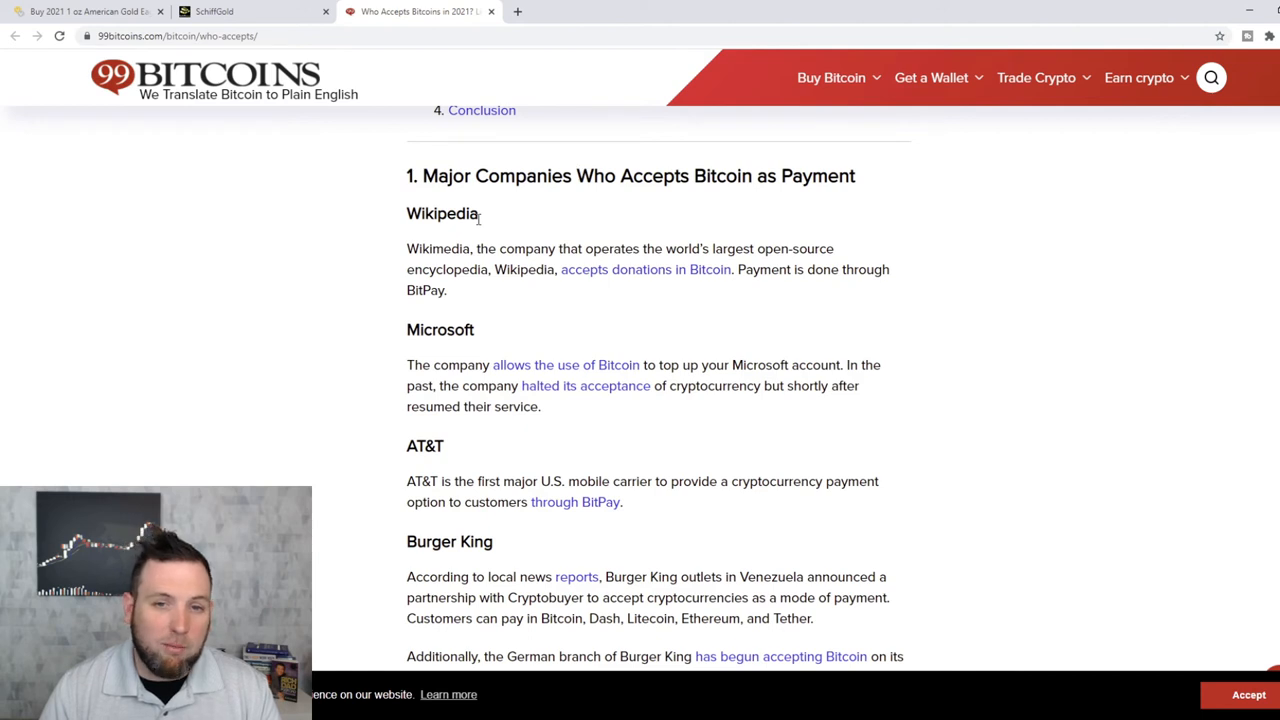
{"action": "mouse_move", "coordinate": [730, 236]}
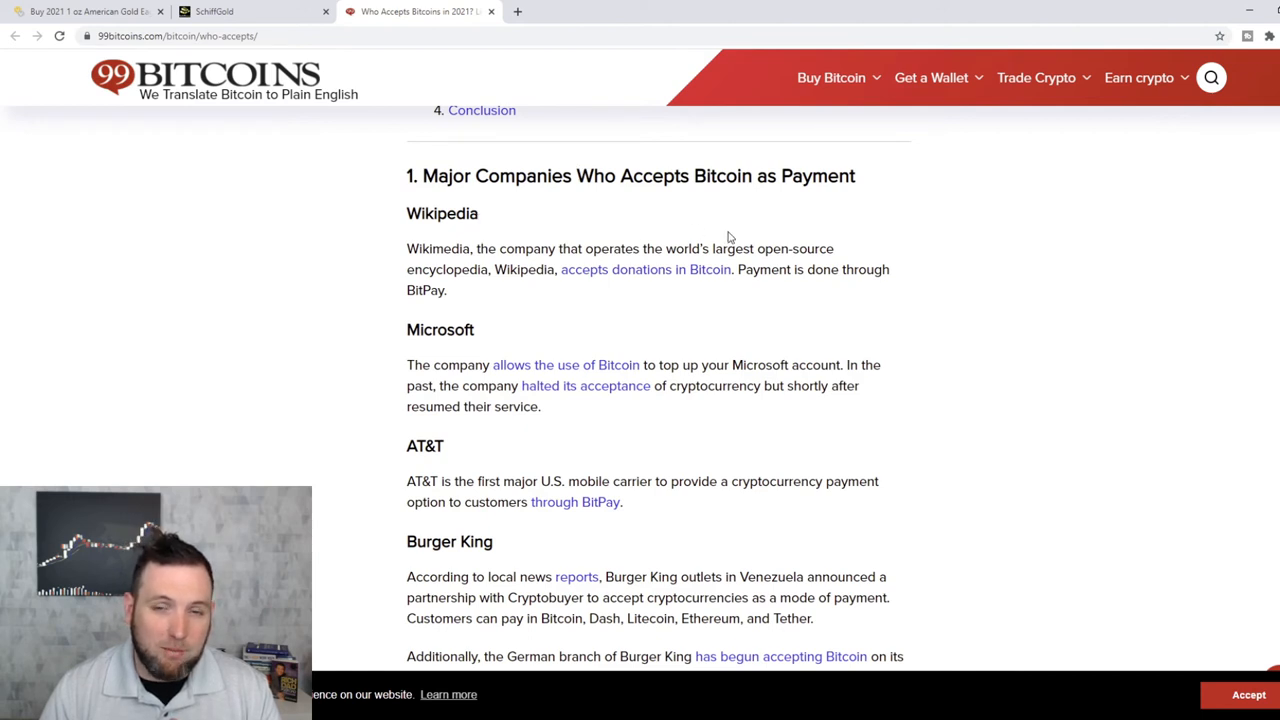
{"action": "mouse_move", "coordinate": [584, 310]}
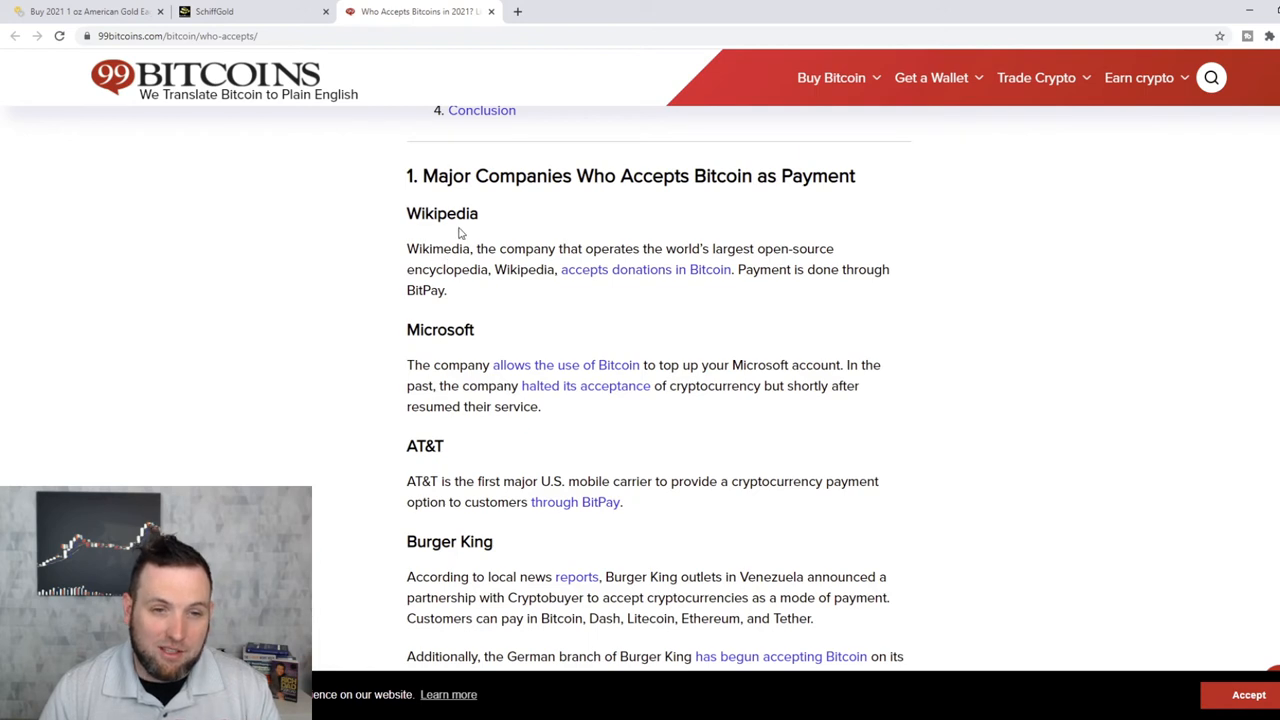
{"action": "scroll", "scroll_direction": "down", "scroll_amount": 3}
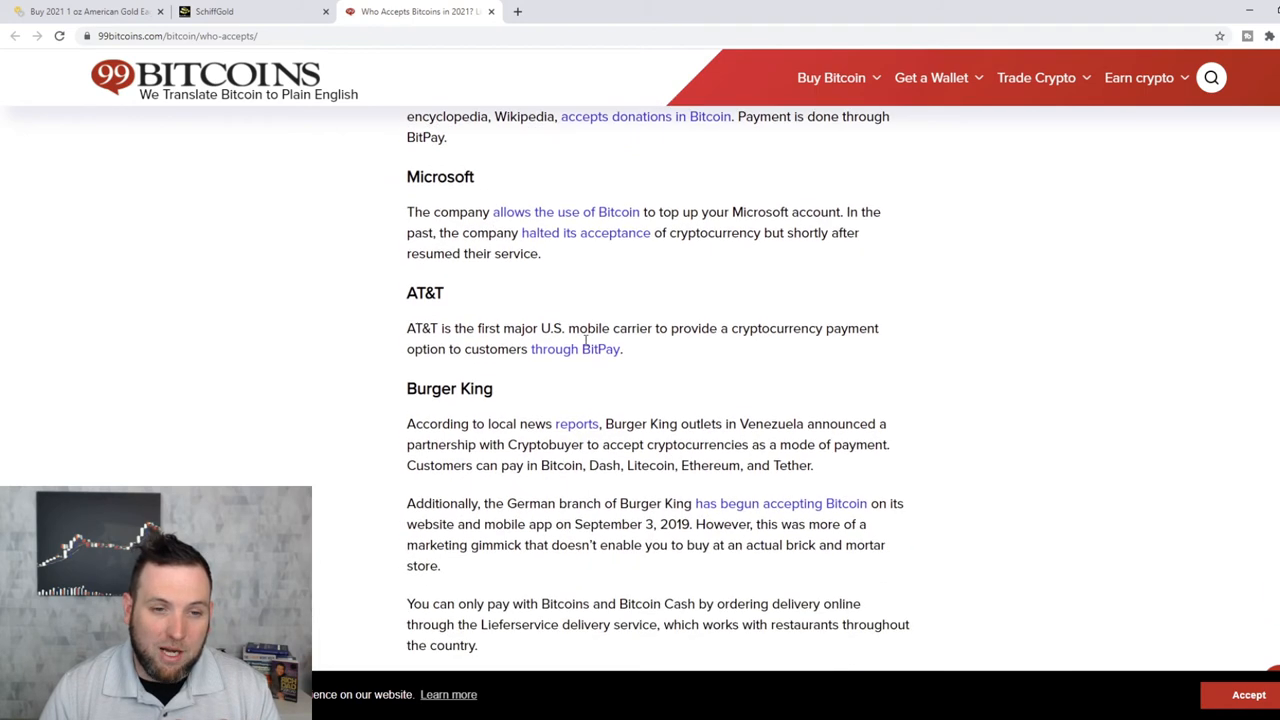
{"action": "scroll", "scroll_direction": "down", "scroll_amount": 3}
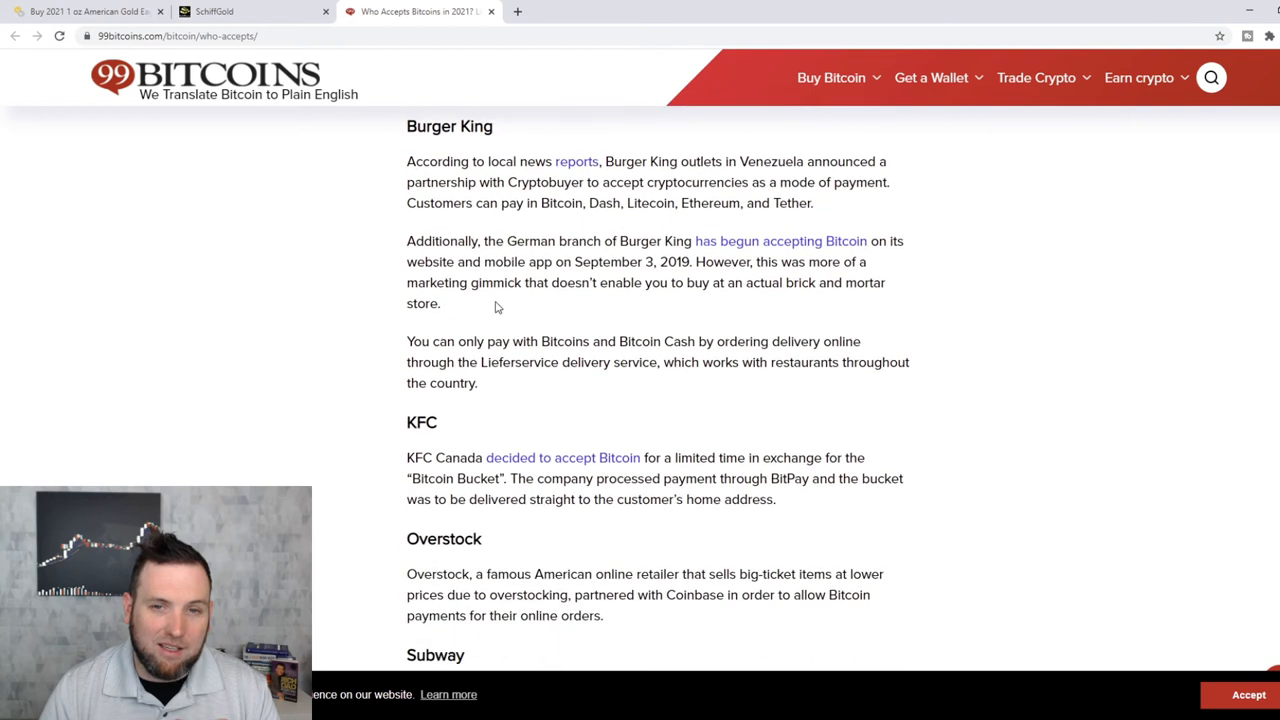
{"action": "scroll", "scroll_direction": "down", "scroll_amount": 3}
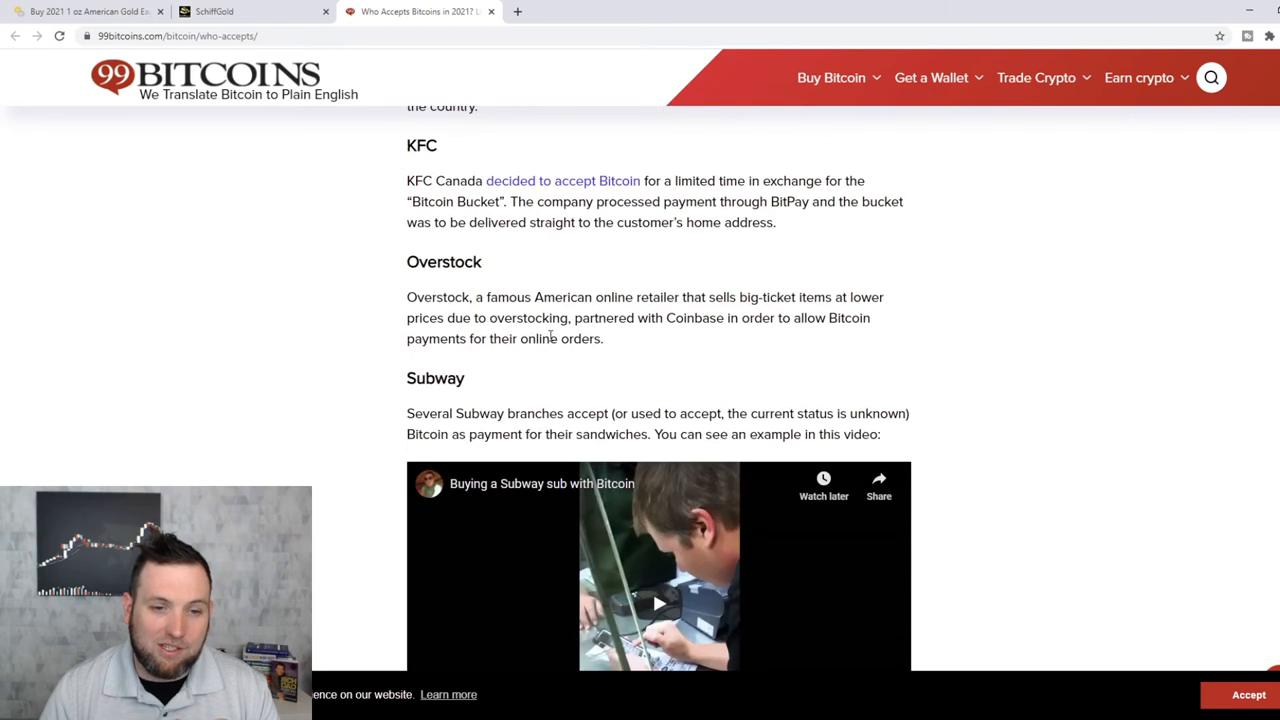
{"action": "scroll", "scroll_direction": "down", "scroll_amount": 3}
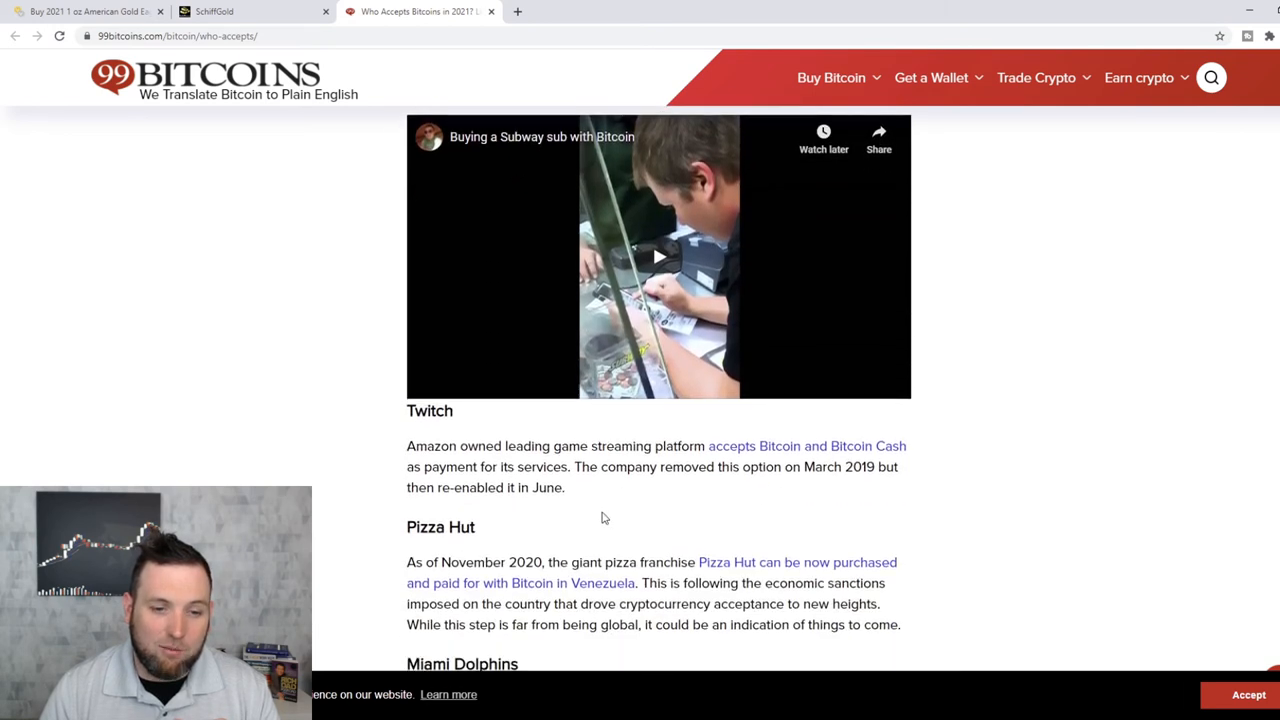
{"action": "scroll", "scroll_direction": "down", "scroll_amount": 3}
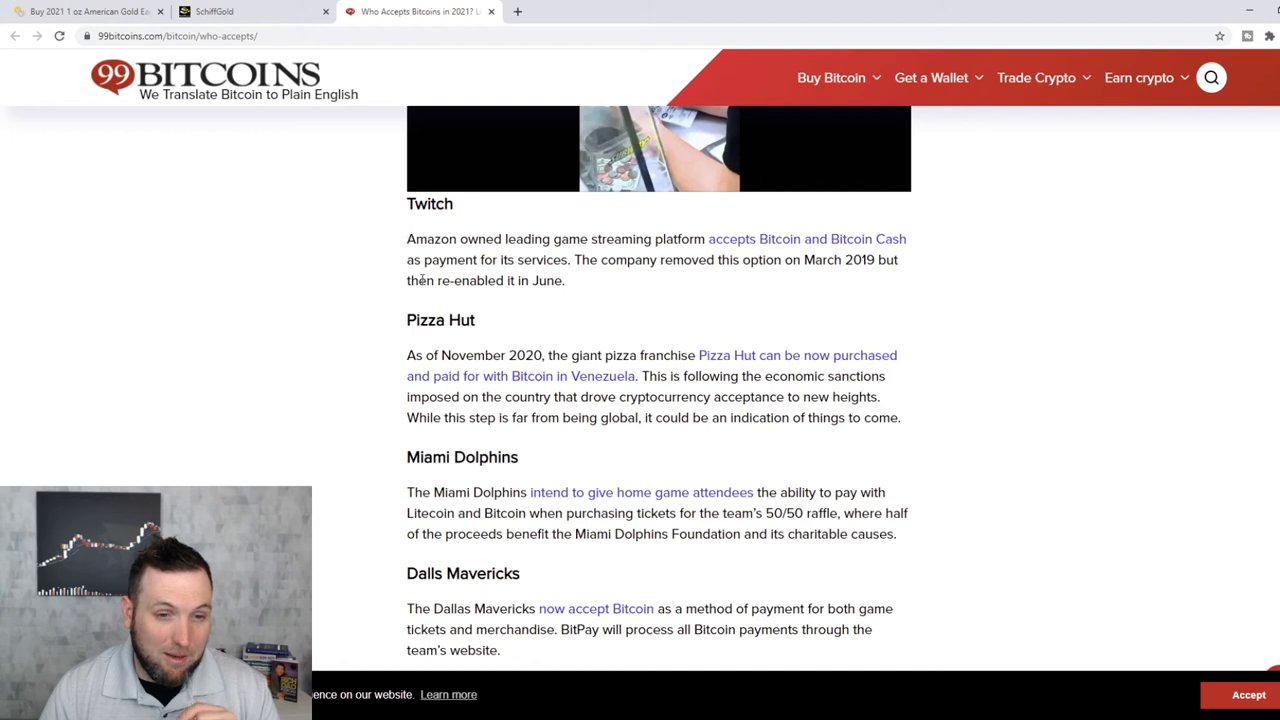
- Continue down the company list to The Internet Archive through Mega.nz entries
{"action": "scroll", "scroll_direction": "down", "scroll_amount": 3}
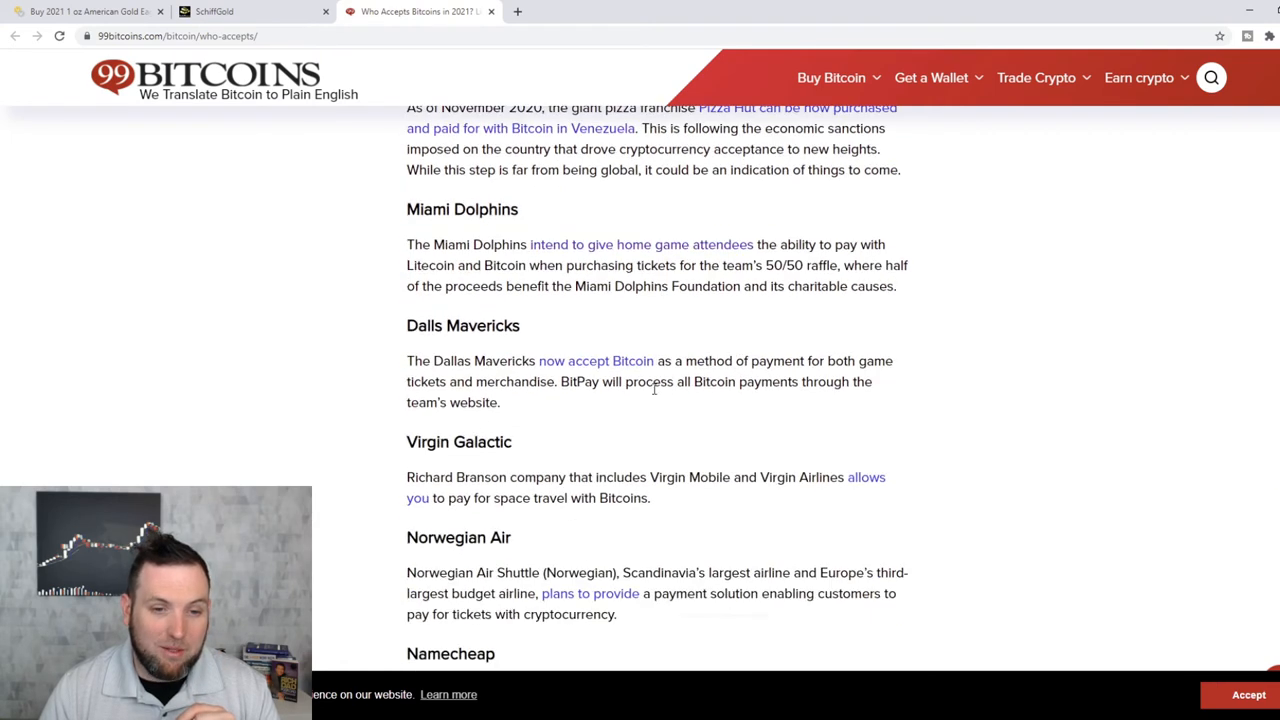
{"action": "scroll", "scroll_direction": "down", "scroll_amount": 3}
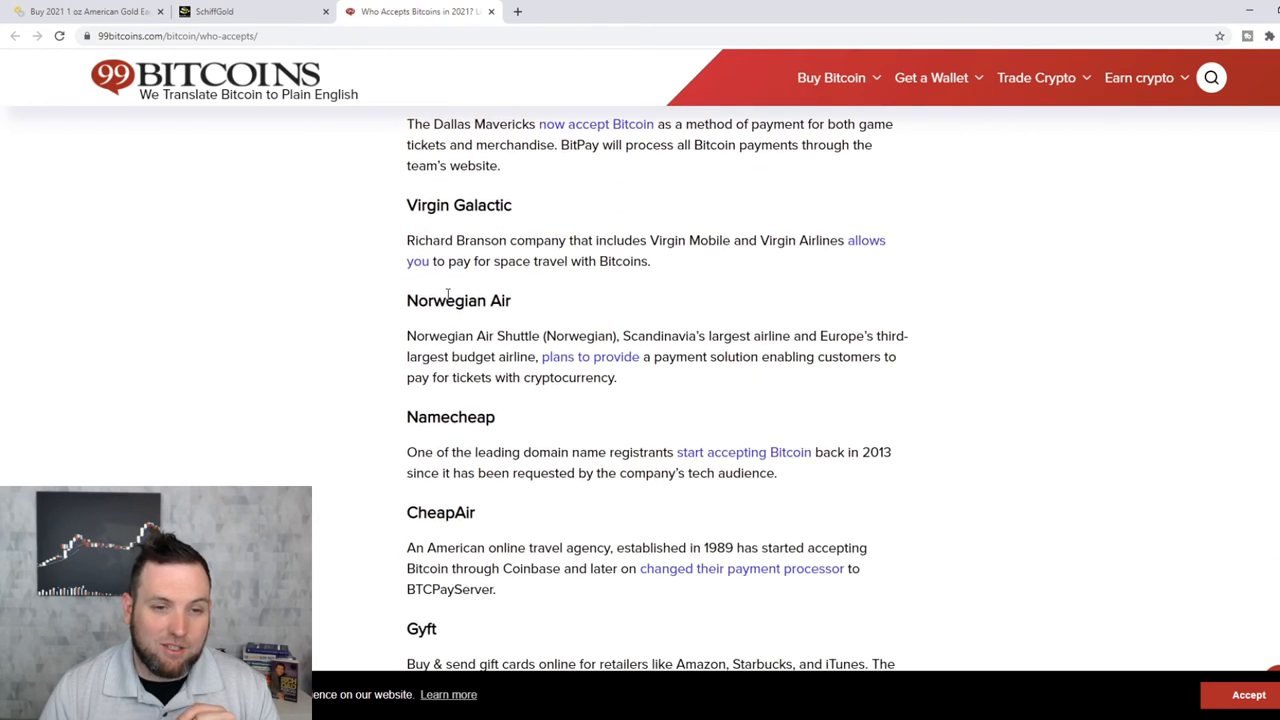
{"action": "scroll", "scroll_direction": "down", "scroll_amount": 3}
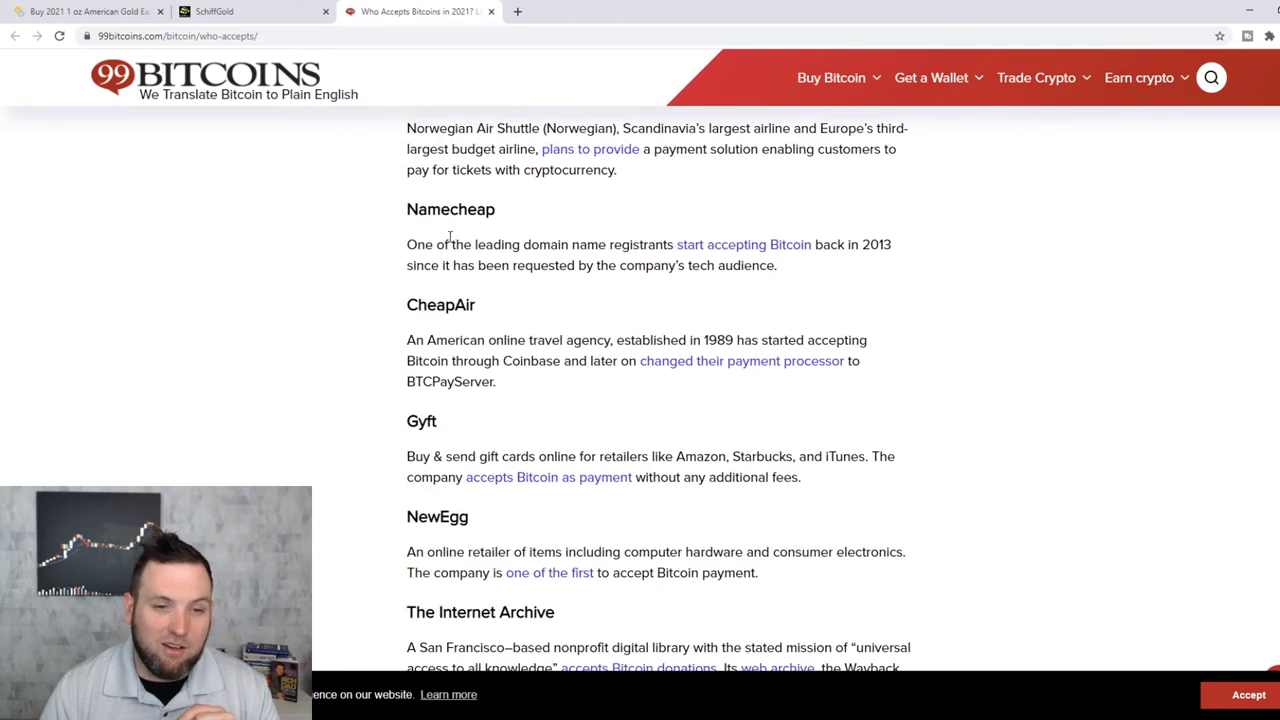
{"action": "scroll", "scroll_direction": "down", "scroll_amount": 3}
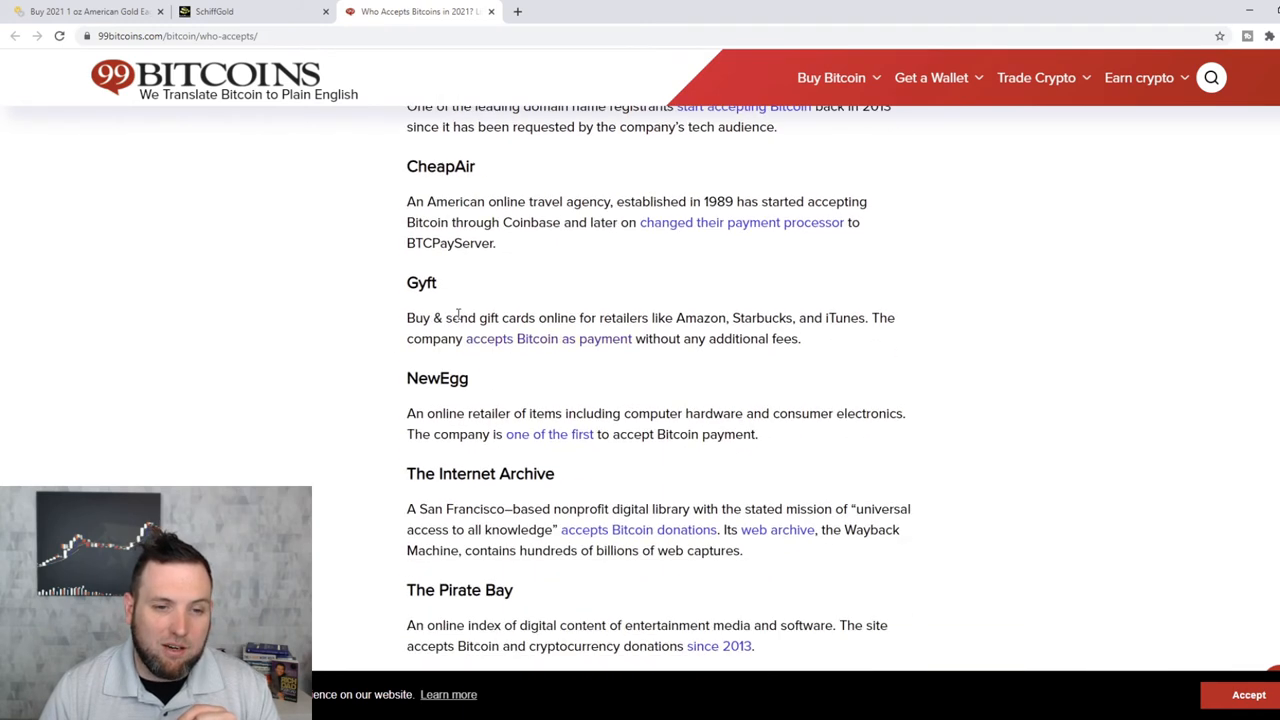
{"action": "scroll", "scroll_direction": "down", "scroll_amount": 3}
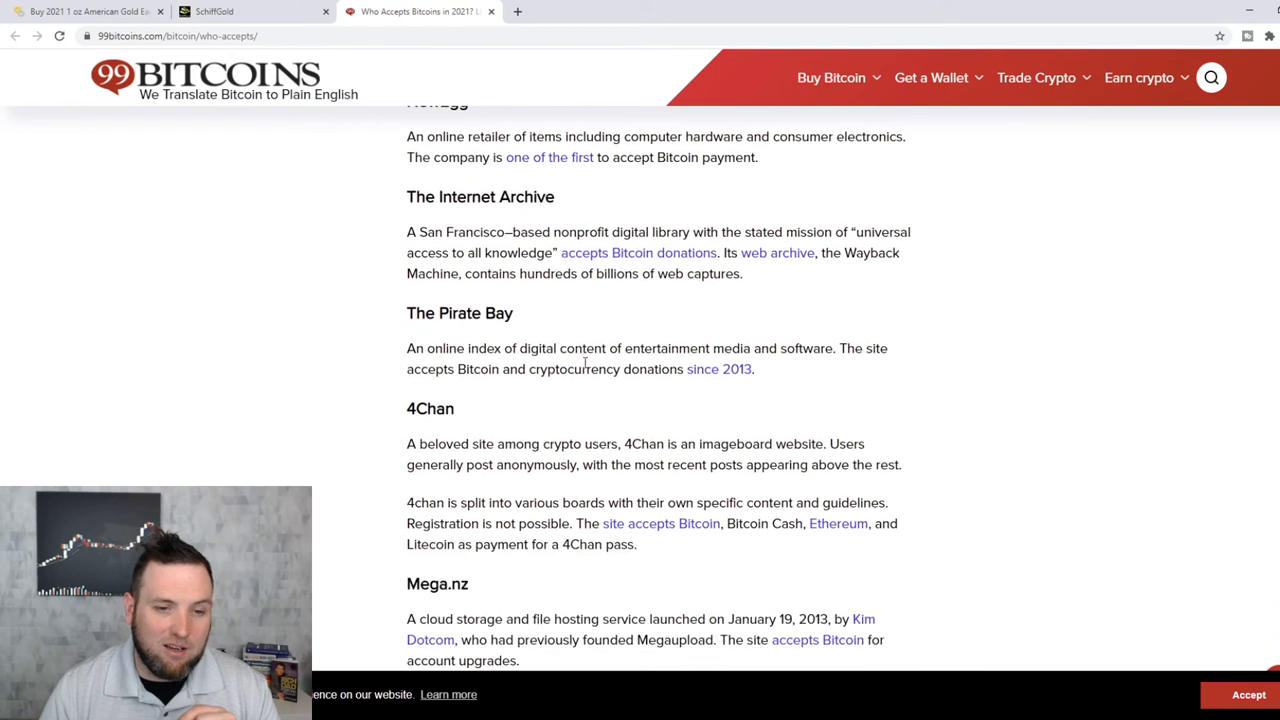
{"action": "scroll", "scroll_direction": "down", "scroll_amount": 3}
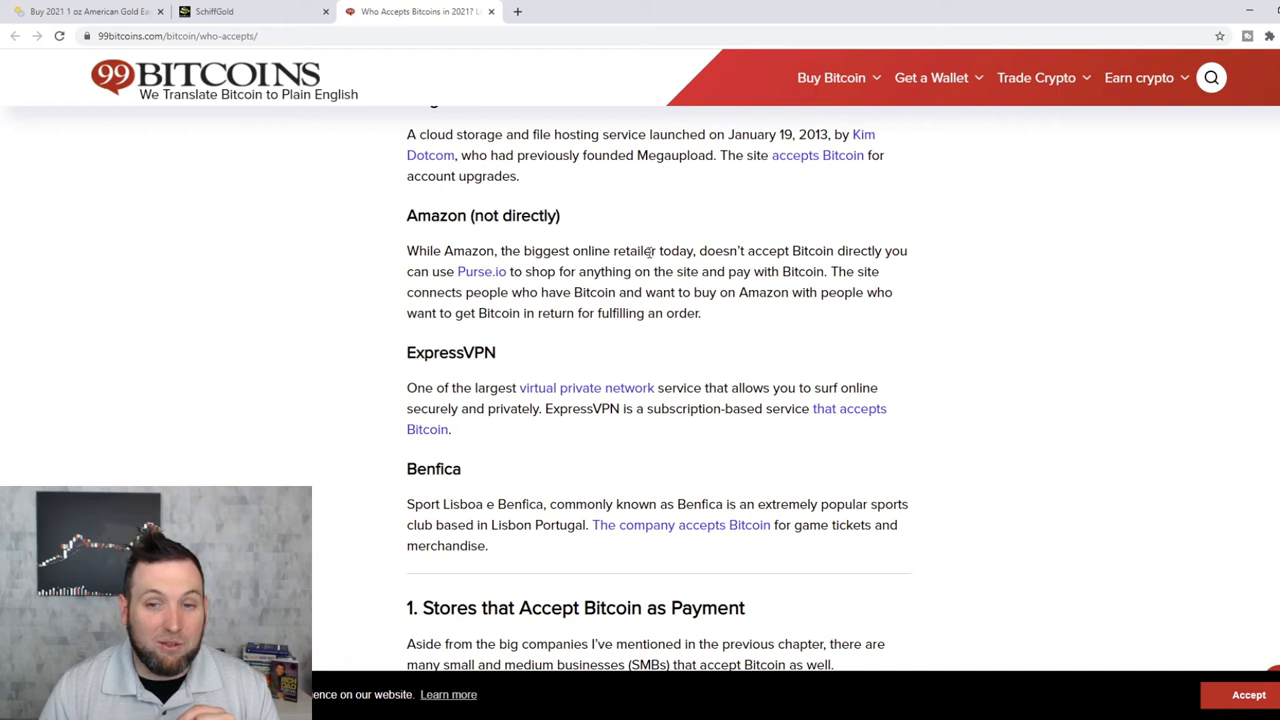
{"action": "mouse_move", "coordinate": [504, 284]}
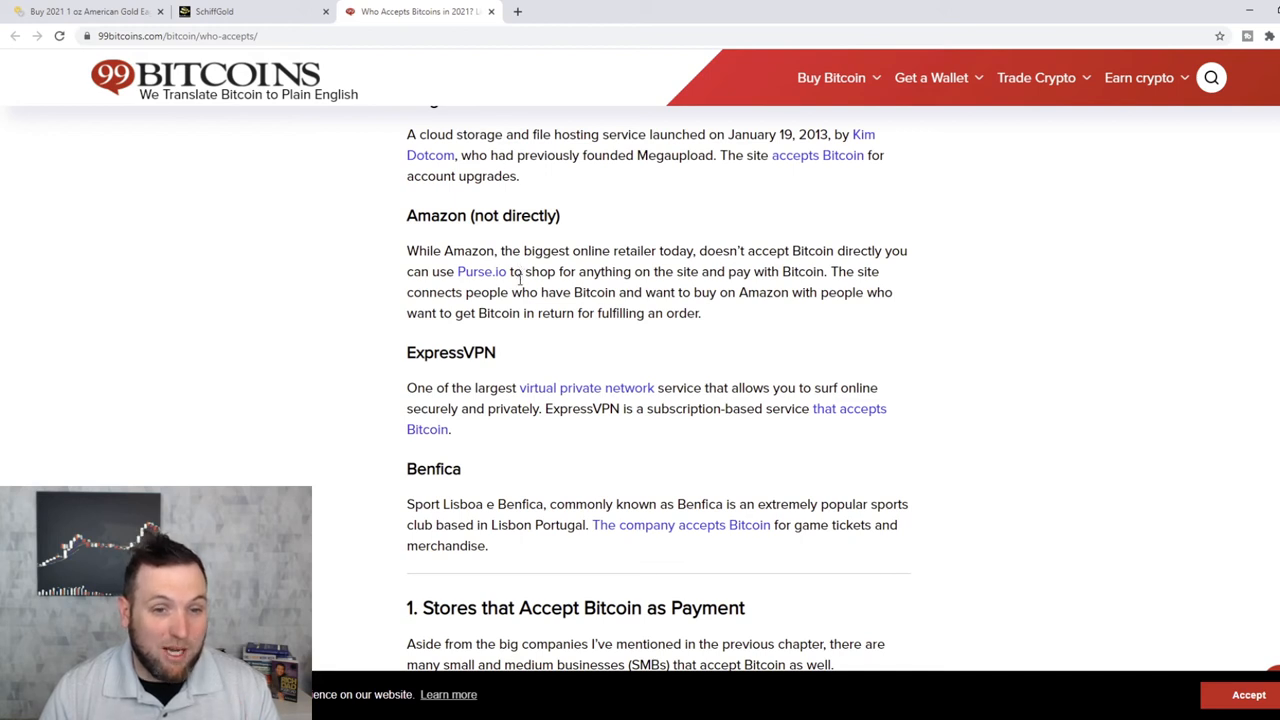
{"action": "mouse_move", "coordinate": [472, 372]}
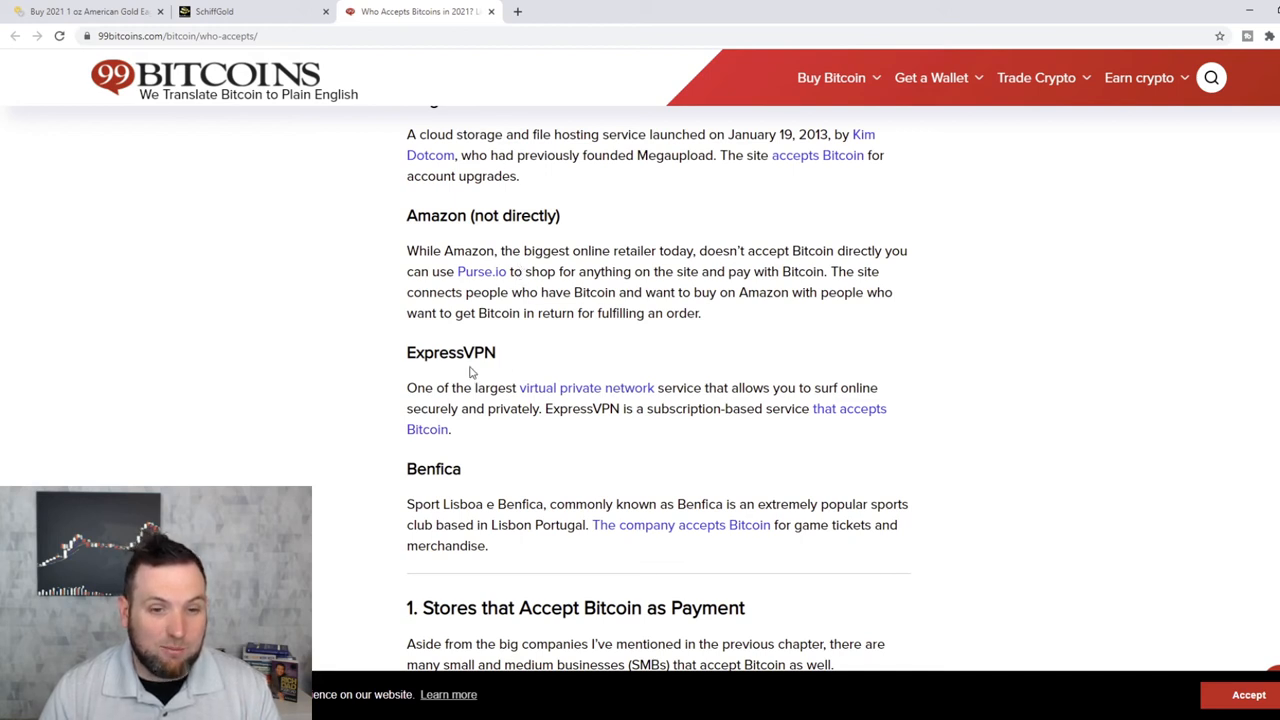
- Scroll down through the stores list, then back up to the Dallas Mavericks, Virgin Galactic and Norwegian Air entries
{"action": "scroll", "scroll_direction": "down", "scroll_amount": 3}
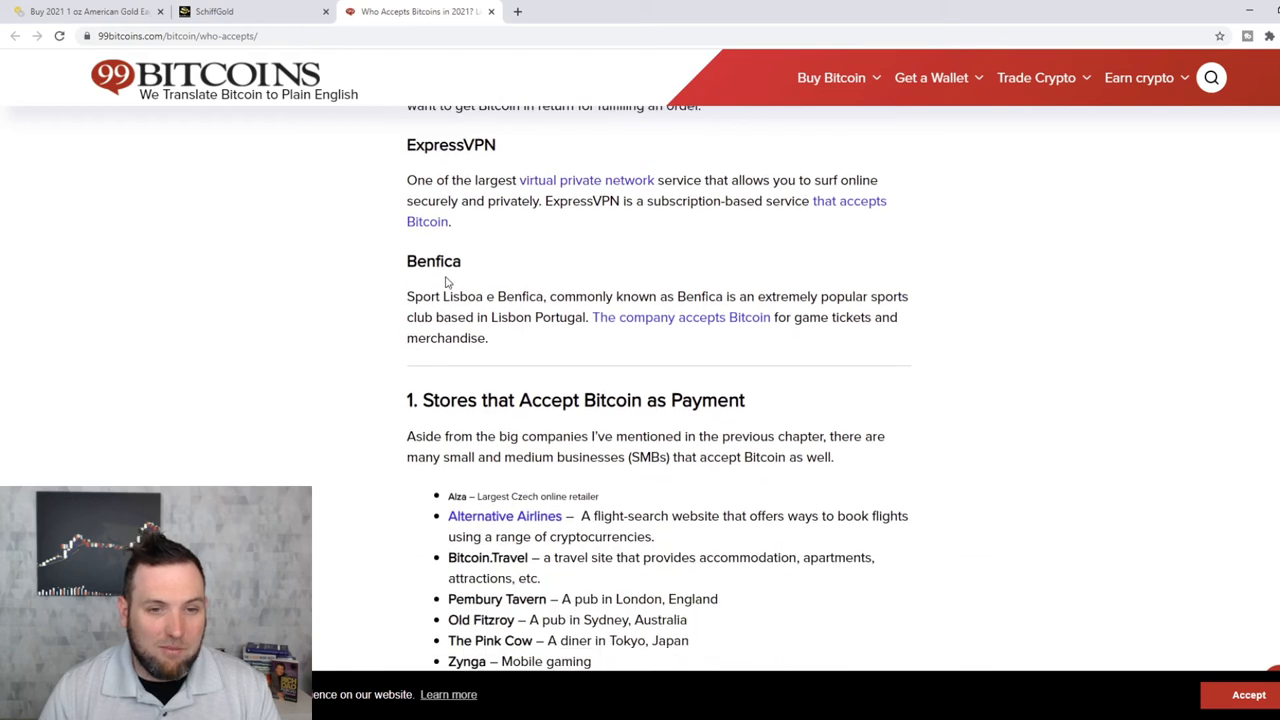
{"action": "scroll", "scroll_direction": "down", "scroll_amount": 3}
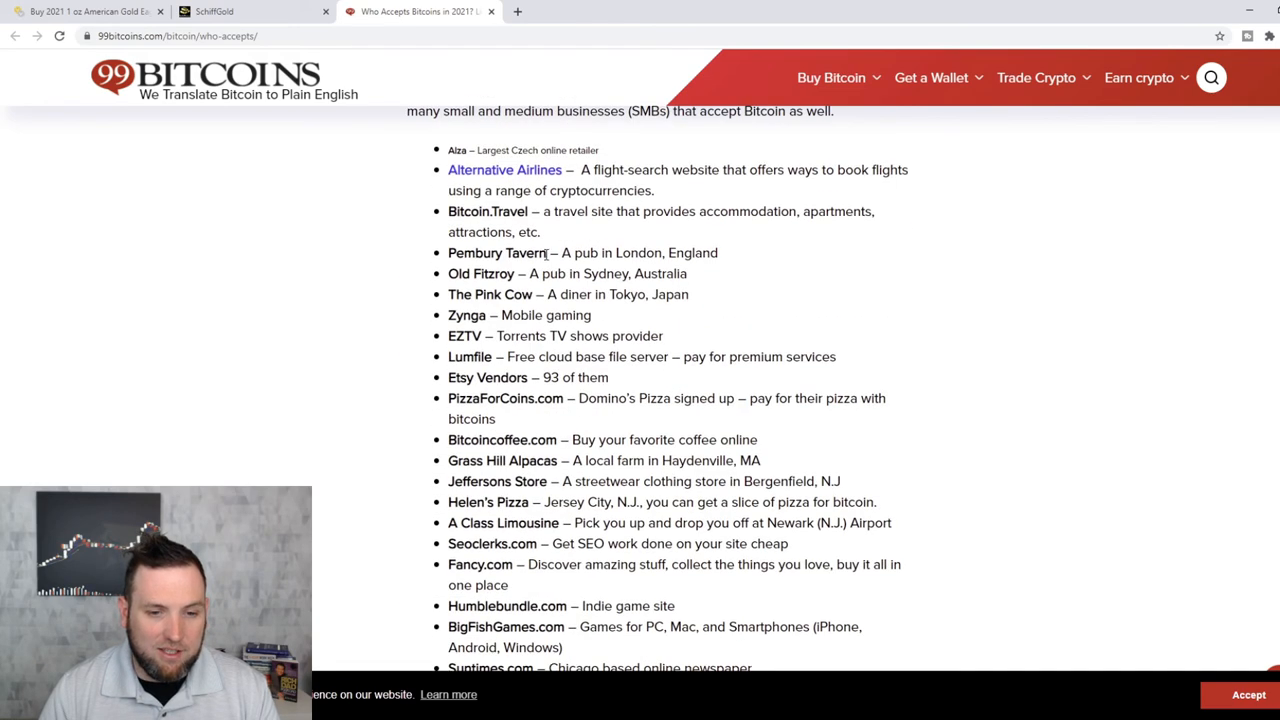
{"action": "scroll", "scroll_direction": "down", "scroll_amount": 3}
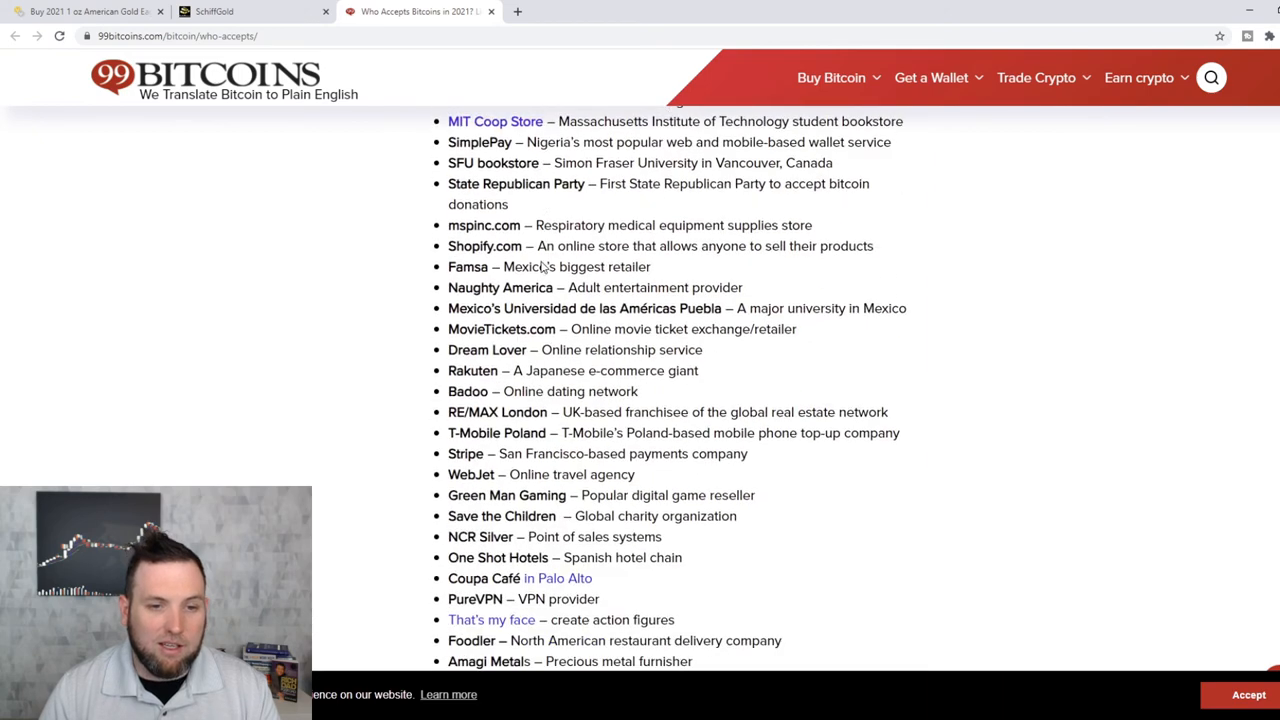
{"action": "scroll", "scroll_direction": "down", "scroll_amount": 3}
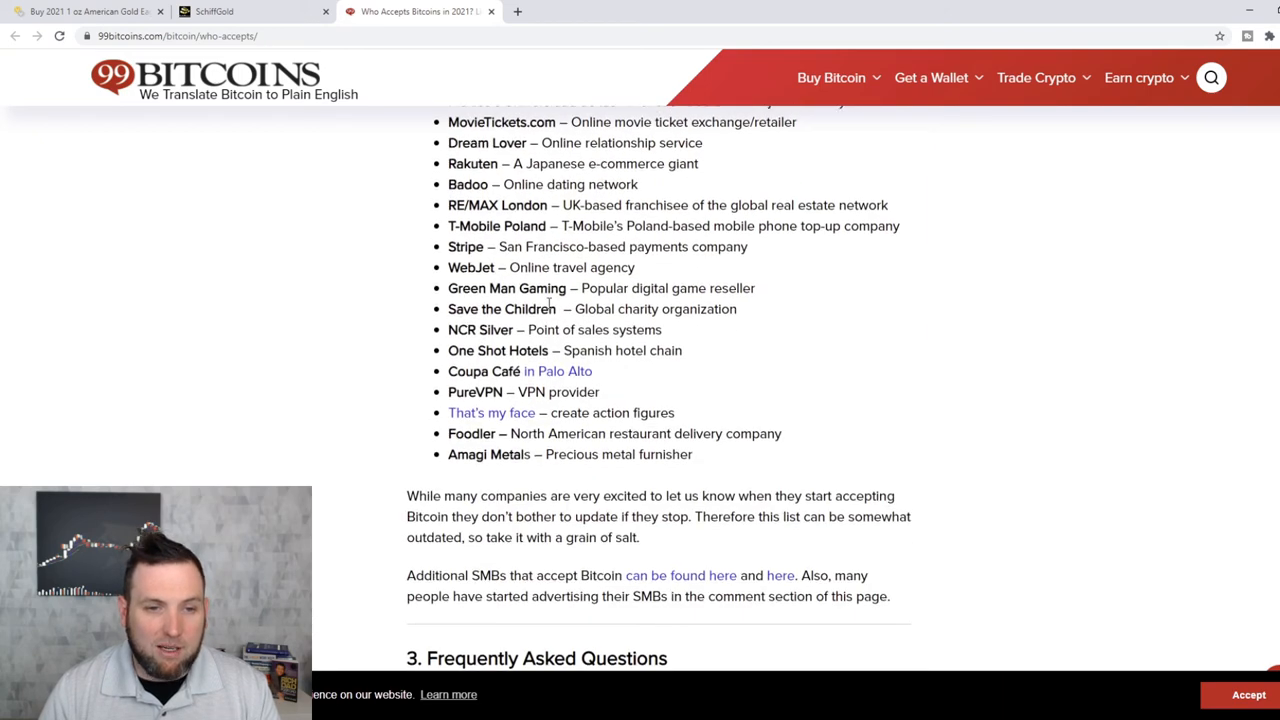
{"action": "scroll", "scroll_direction": "up", "scroll_amount": 3}
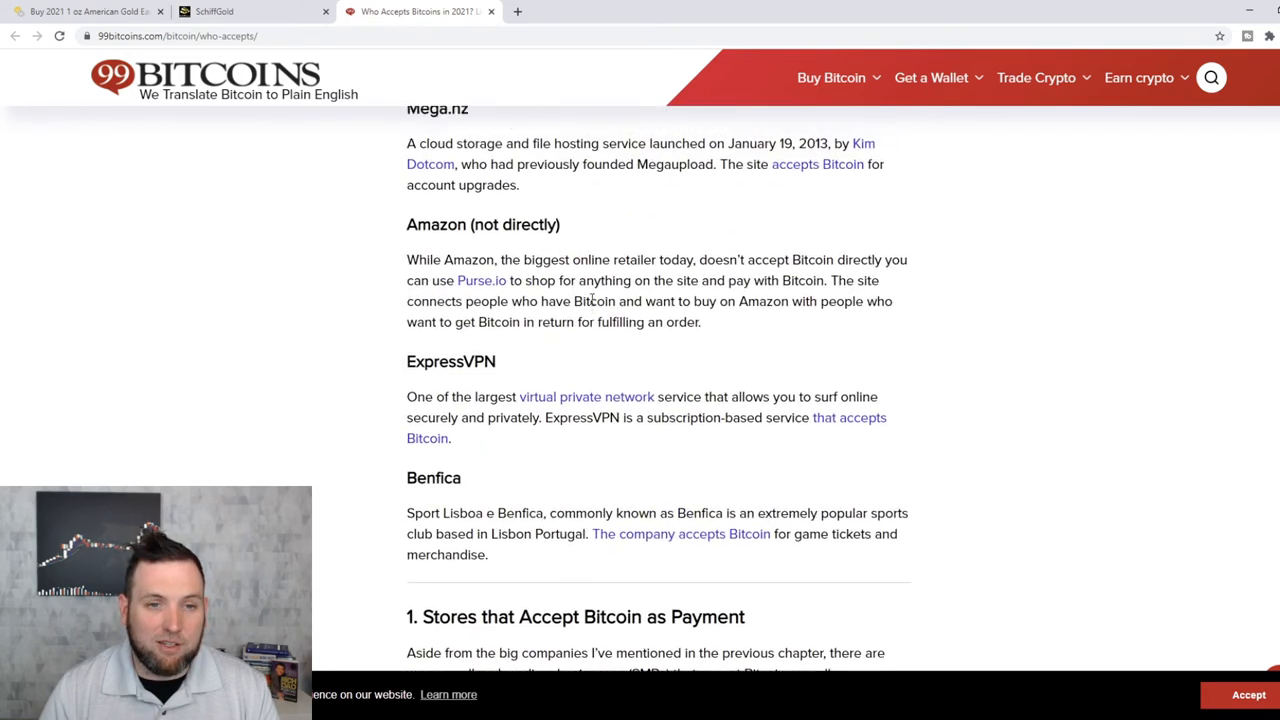
{"action": "scroll", "scroll_direction": "up", "scroll_amount": 3}
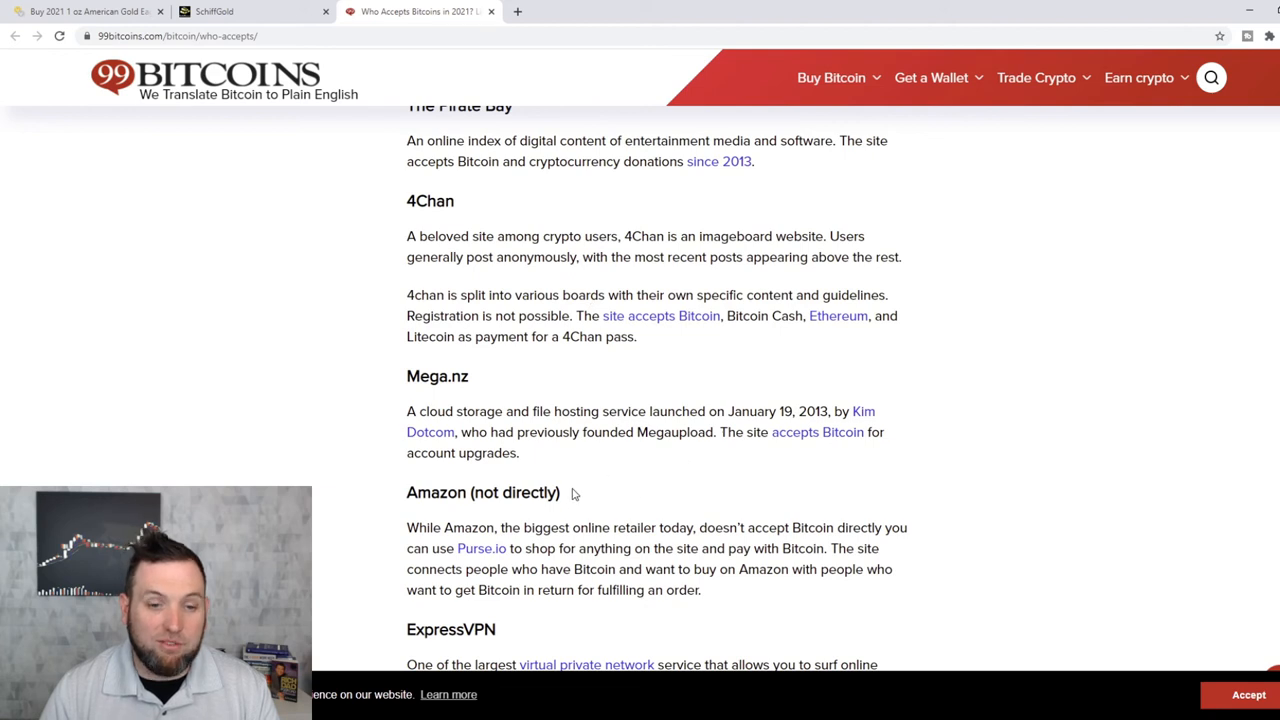
{"action": "mouse_move", "coordinate": [620, 500]}
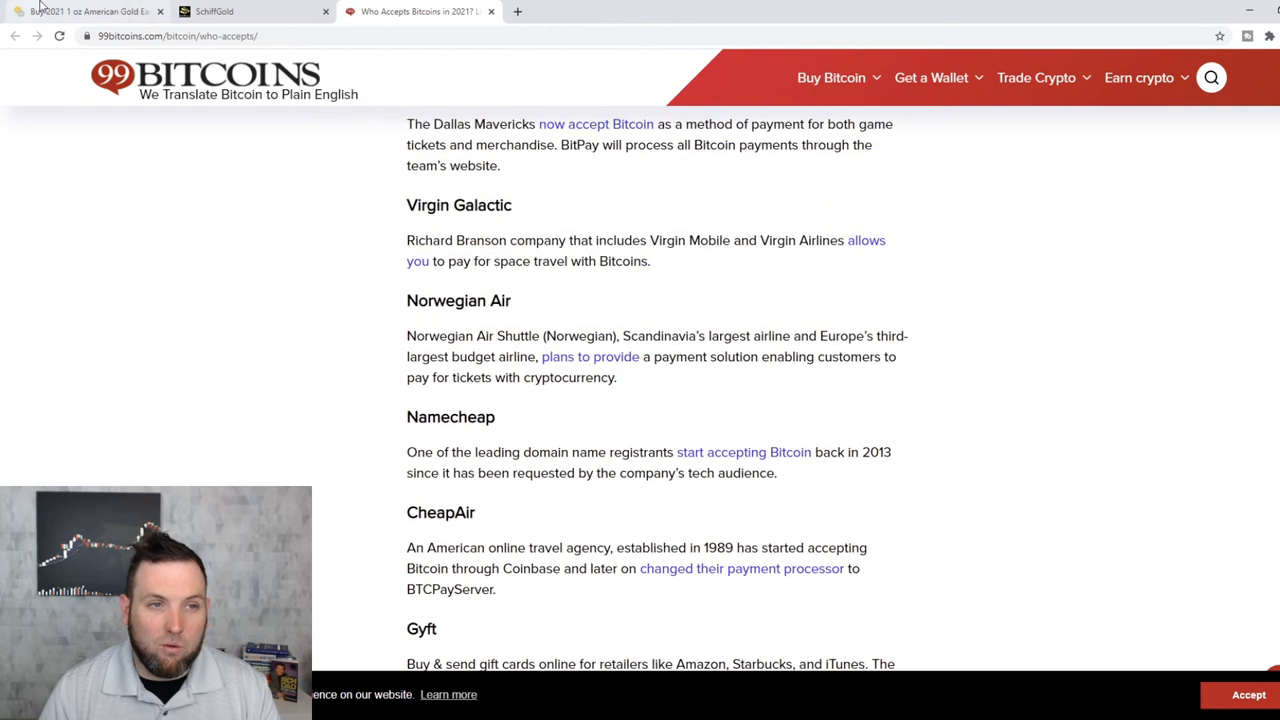
- Check the APMEX 2021 1 oz Gold American Eagle page, then return to the Bitcoin companies article
{"action": "left_click", "coordinate": [84, 12]}
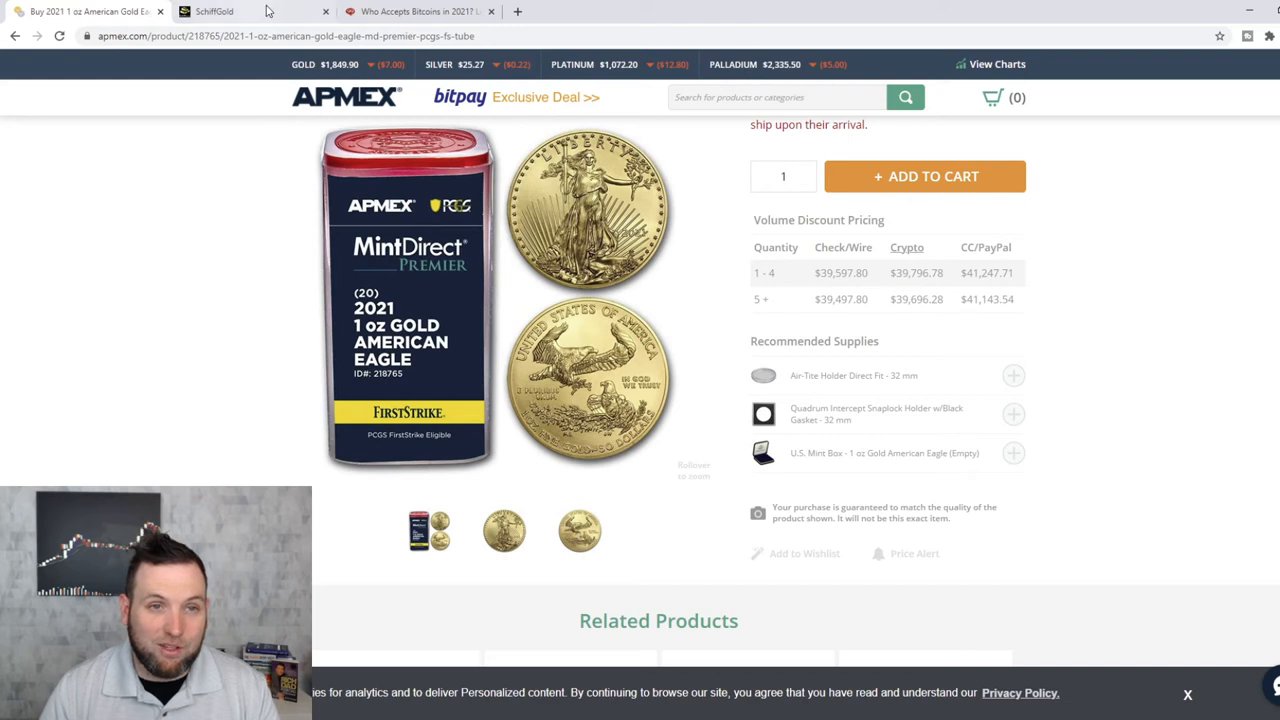
{"action": "left_click", "coordinate": [416, 12]}
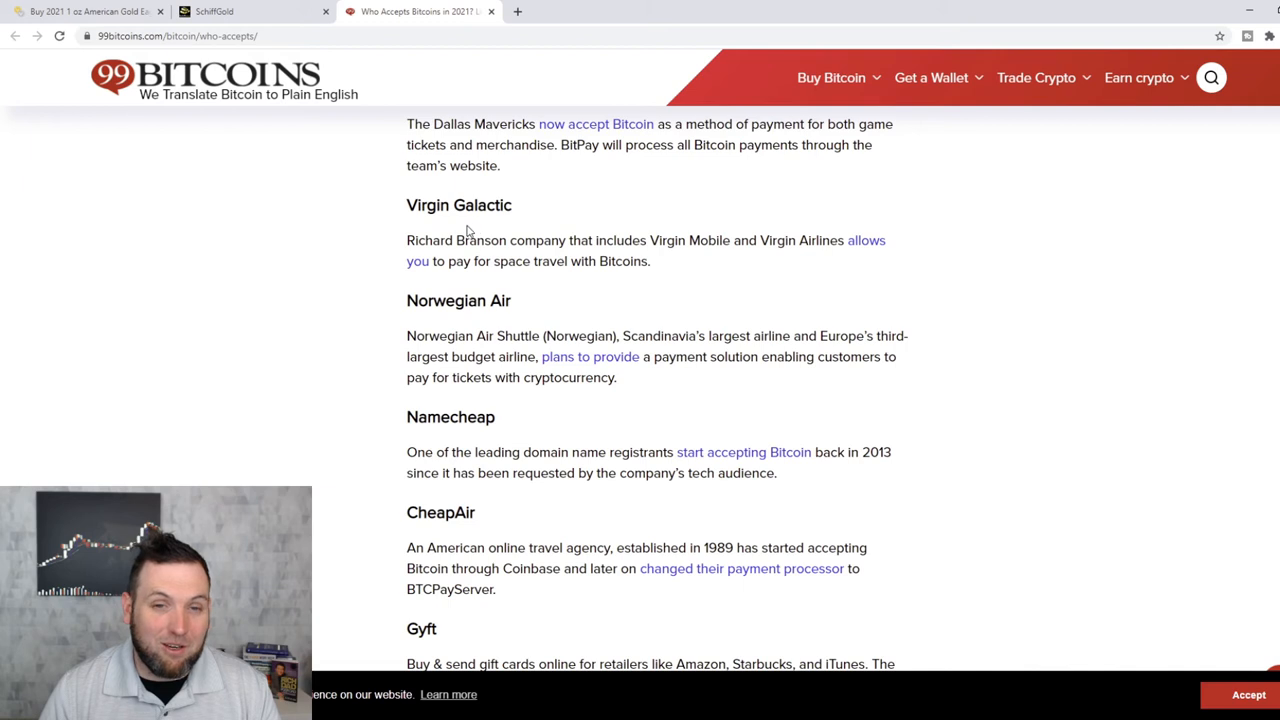
{"action": "mouse_move", "coordinate": [432, 232]}
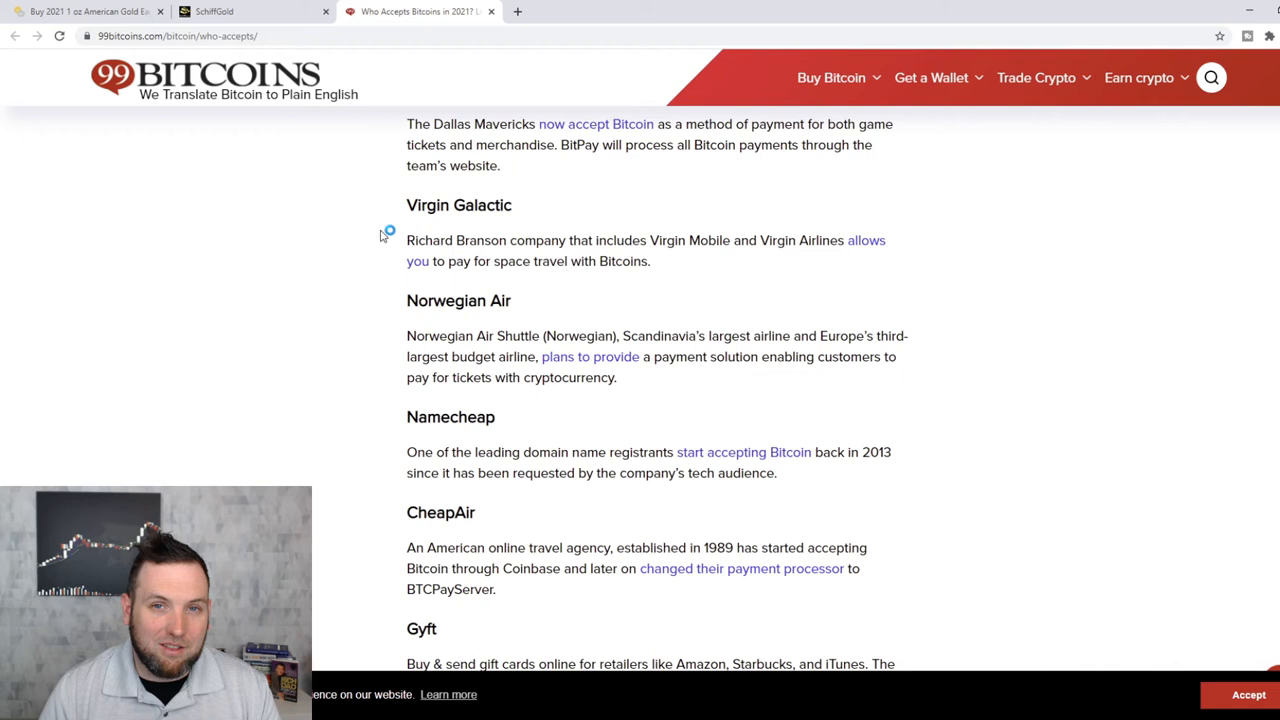
{"action": "mouse_move", "coordinate": [376, 238]}
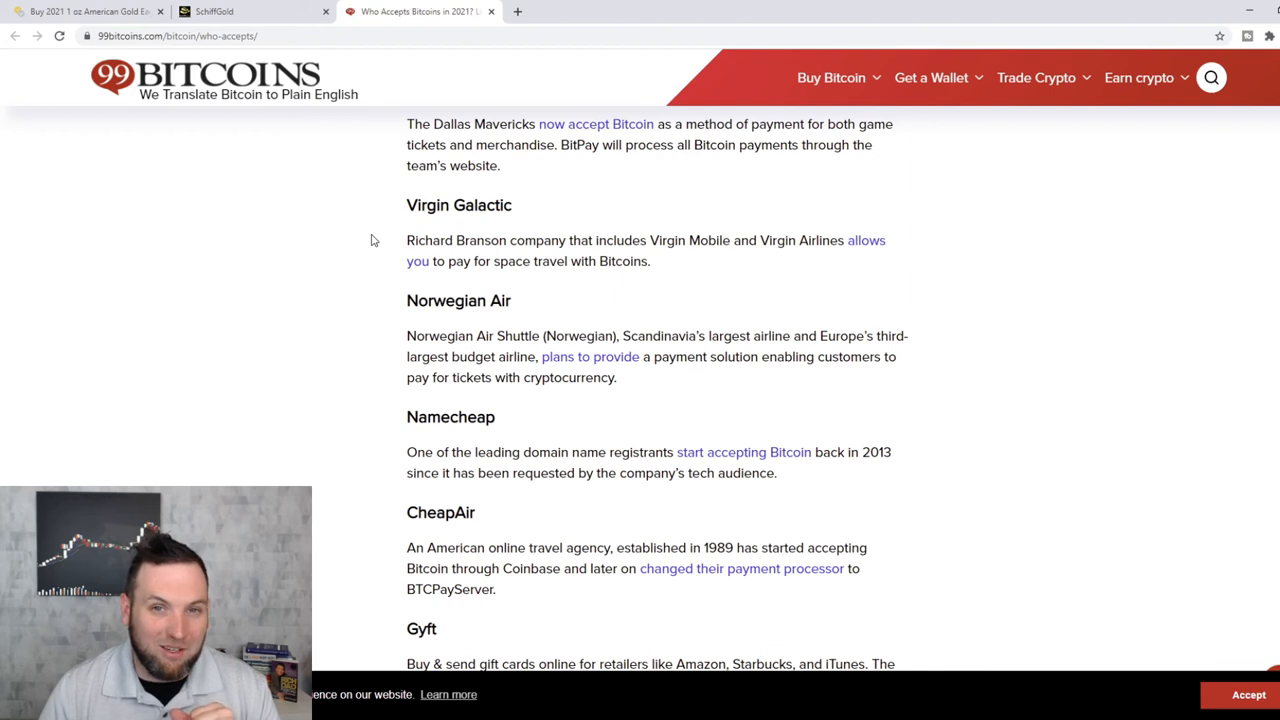
{"action": "mouse_move", "coordinate": [336, 232]}
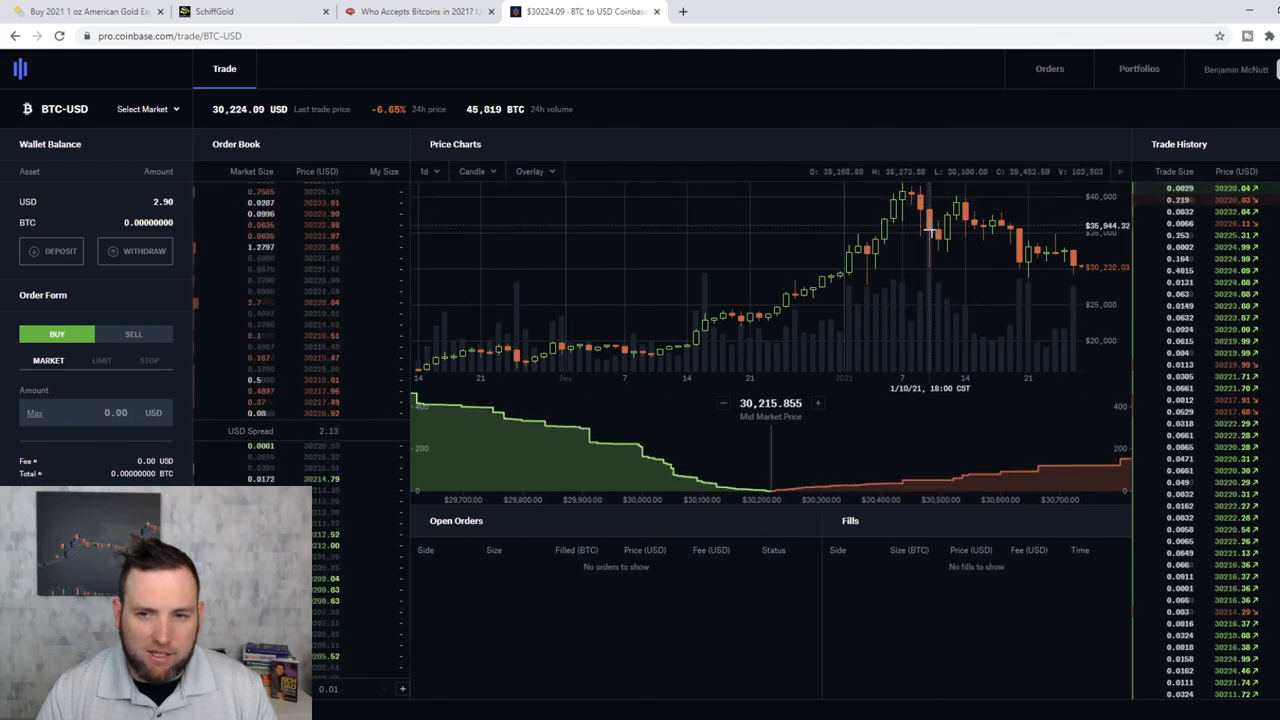
{"action": "mouse_move", "coordinate": [748, 302]}
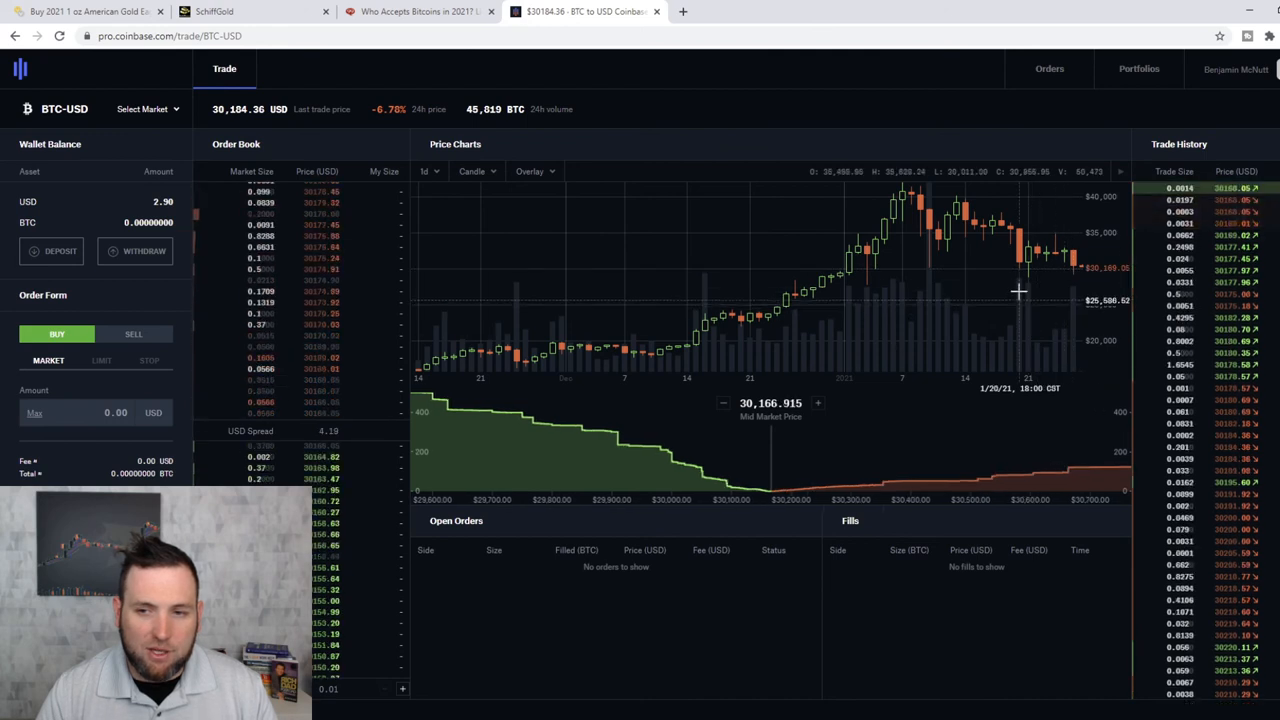
{"action": "mouse_move", "coordinate": [954, 316]}
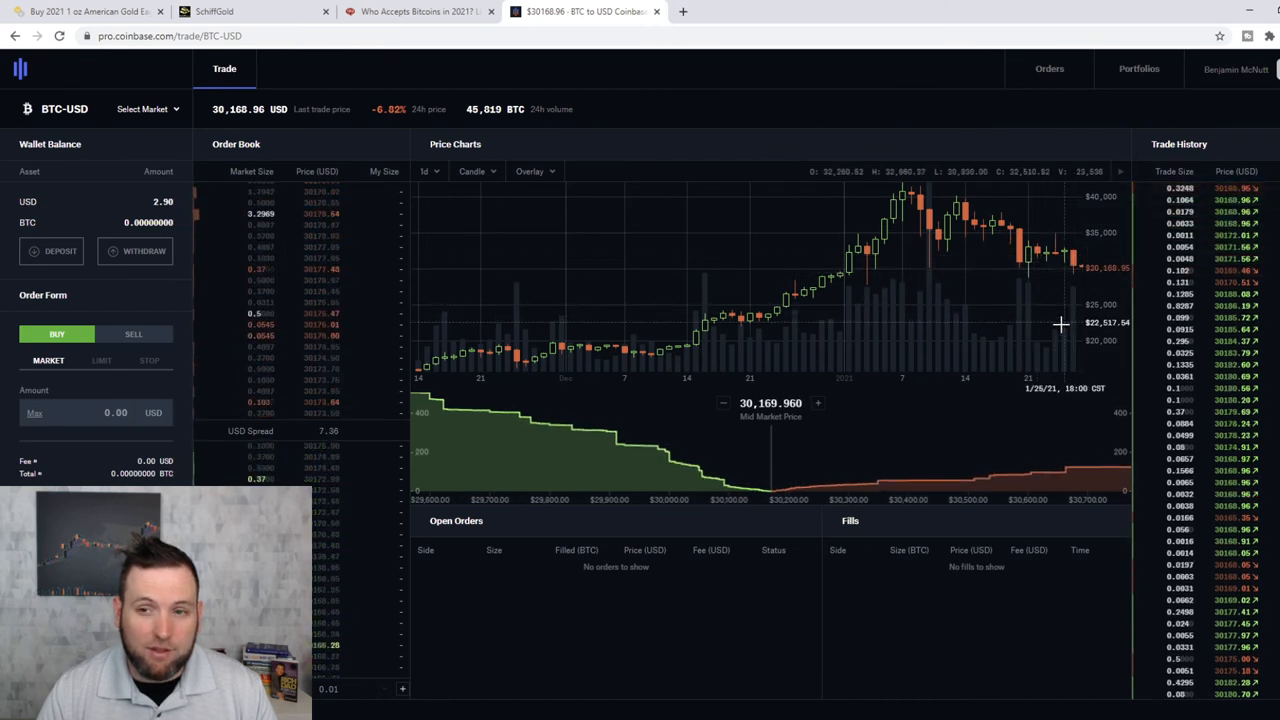
{"action": "mouse_move", "coordinate": [970, 230]}
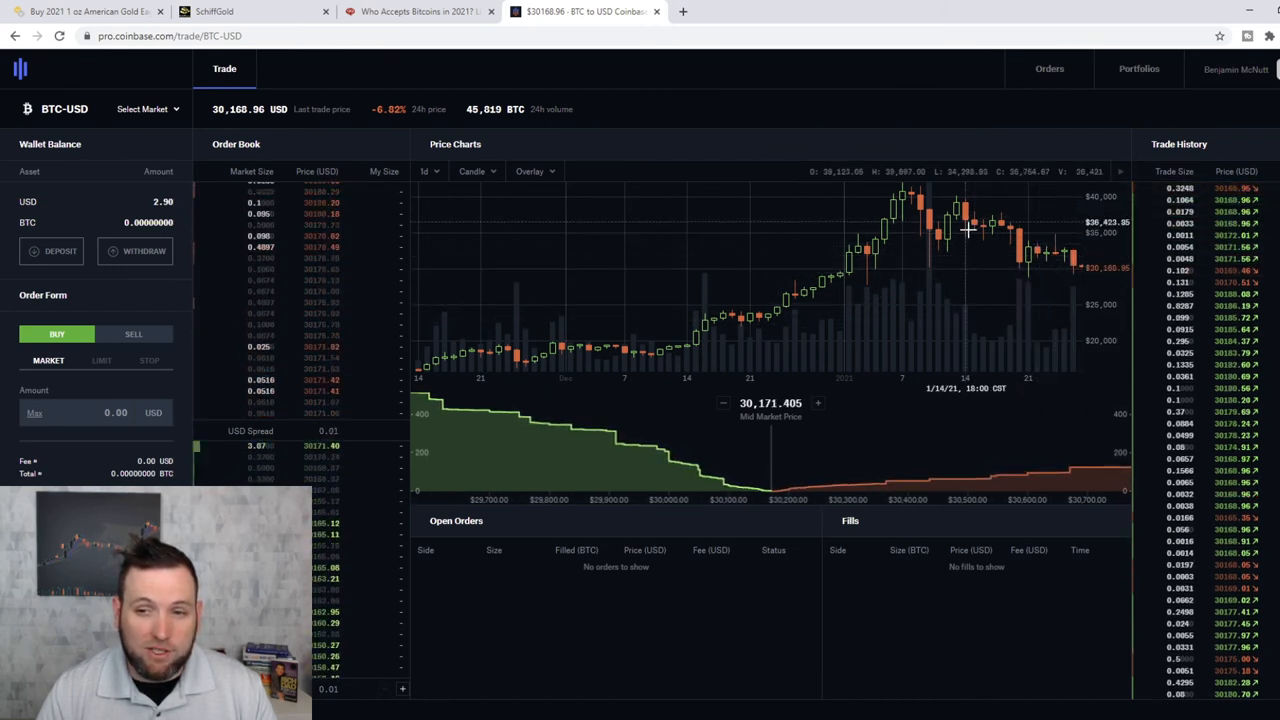
{"action": "mouse_move", "coordinate": [1070, 244]}
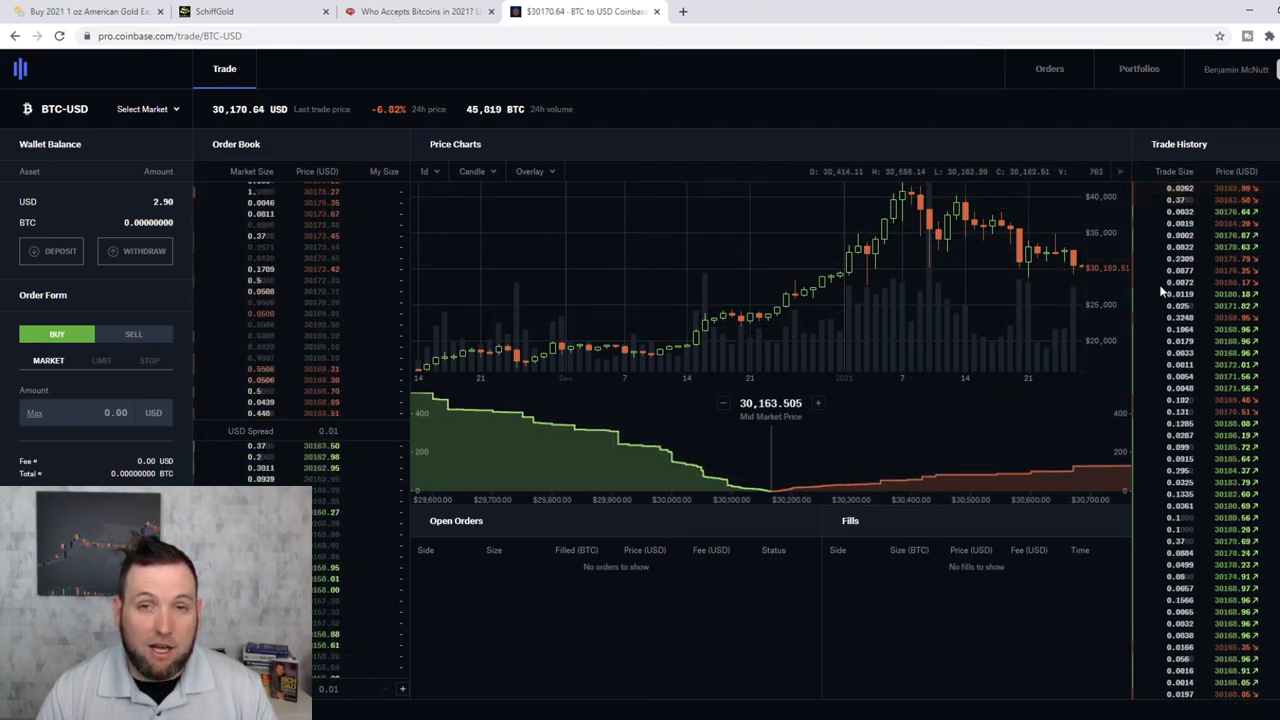
{"action": "mouse_move", "coordinate": [976, 228]}
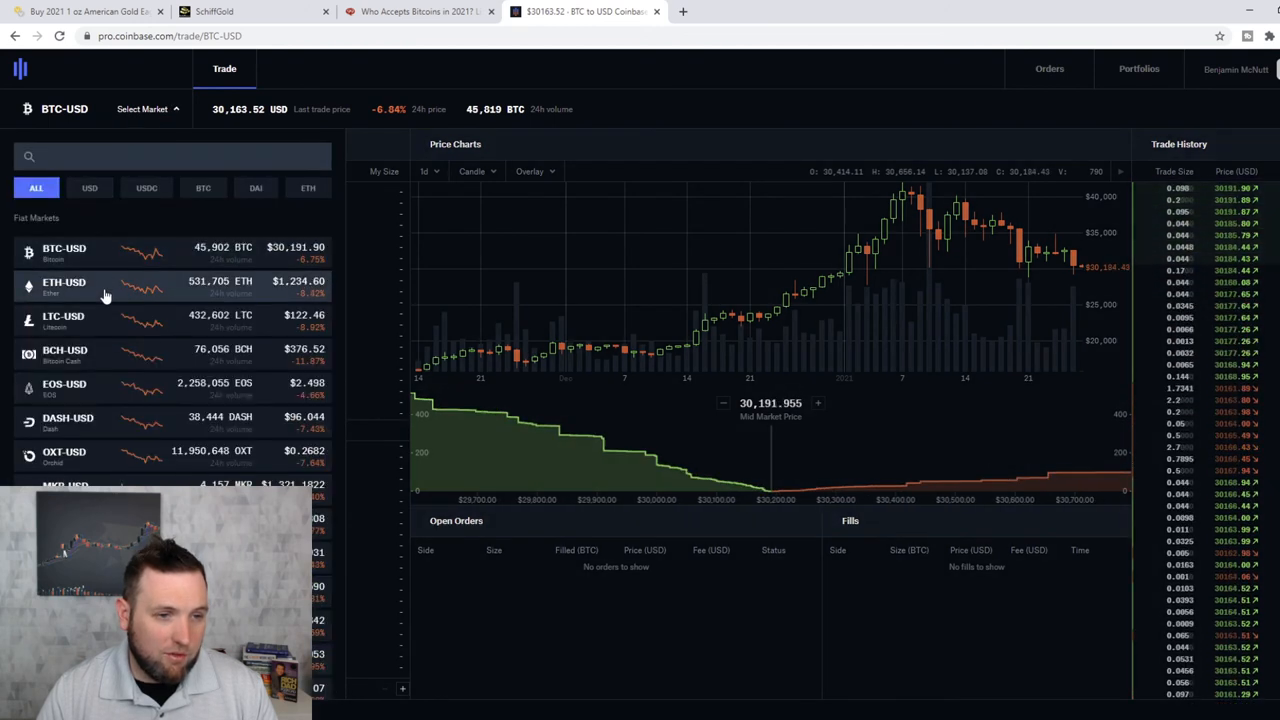
{"action": "left_click", "coordinate": [64, 282]}
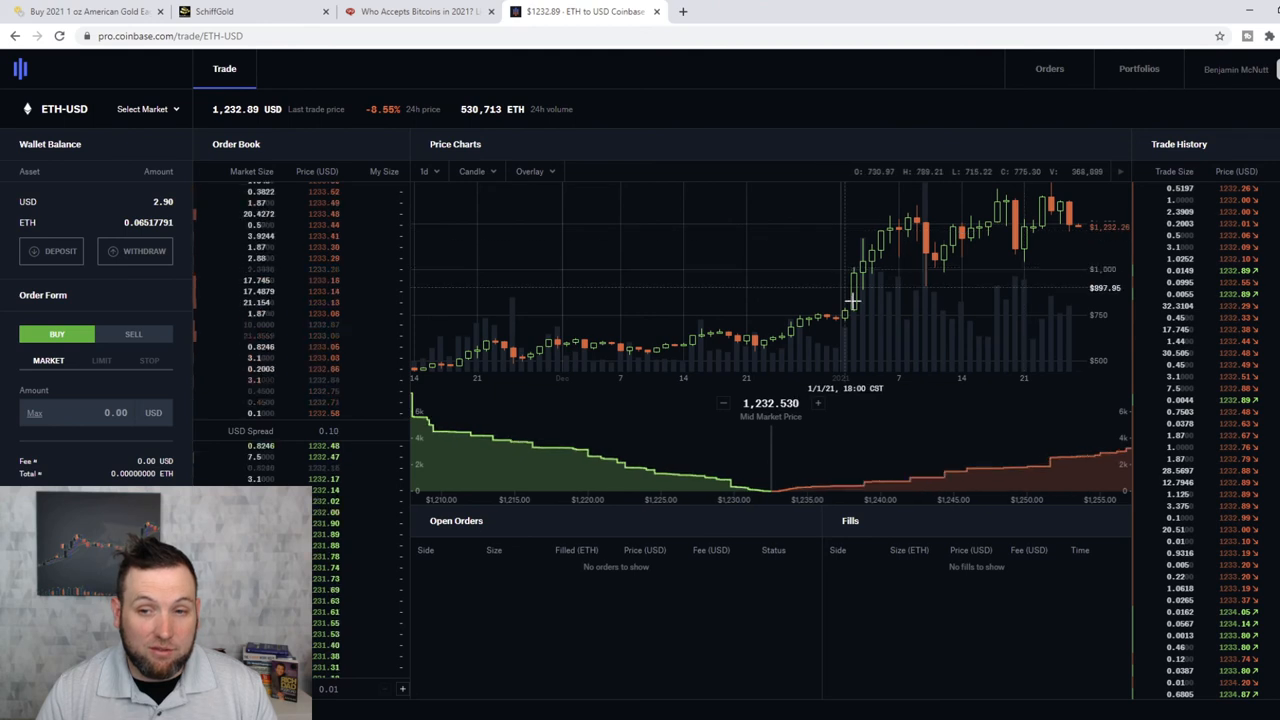
{"action": "mouse_move", "coordinate": [1040, 204]}
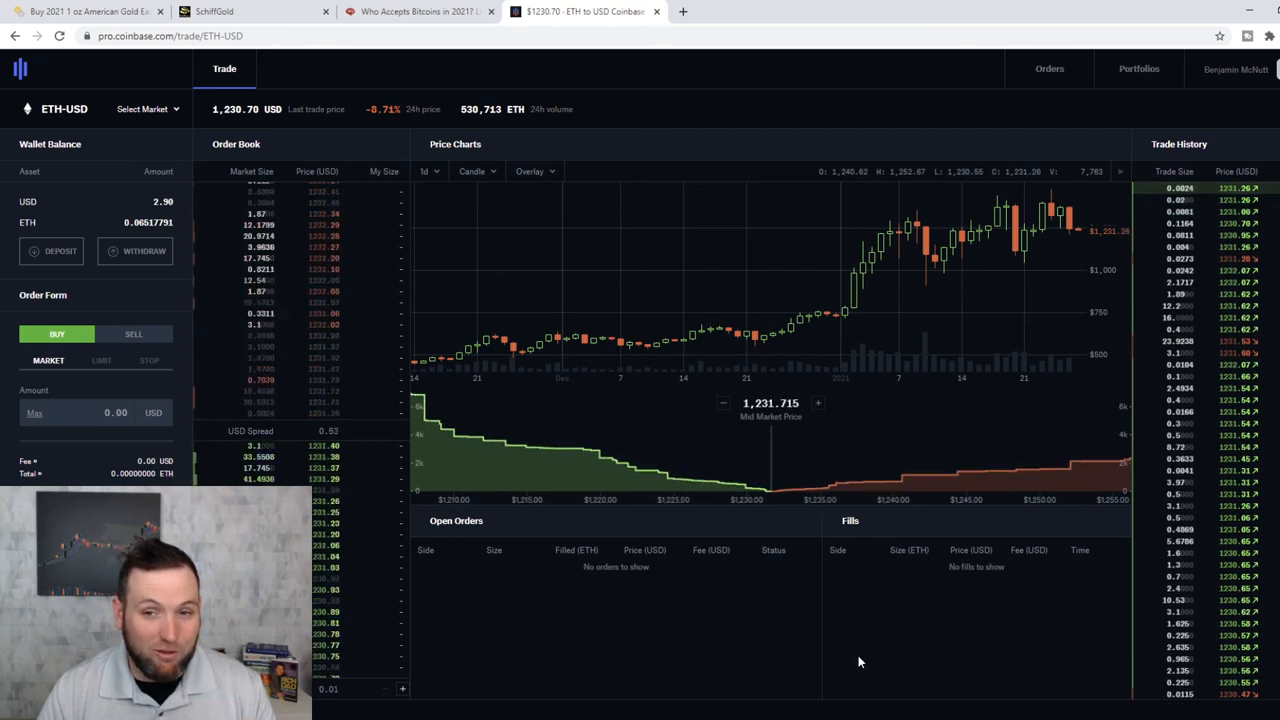
{"action": "mouse_move", "coordinate": [860, 296]}
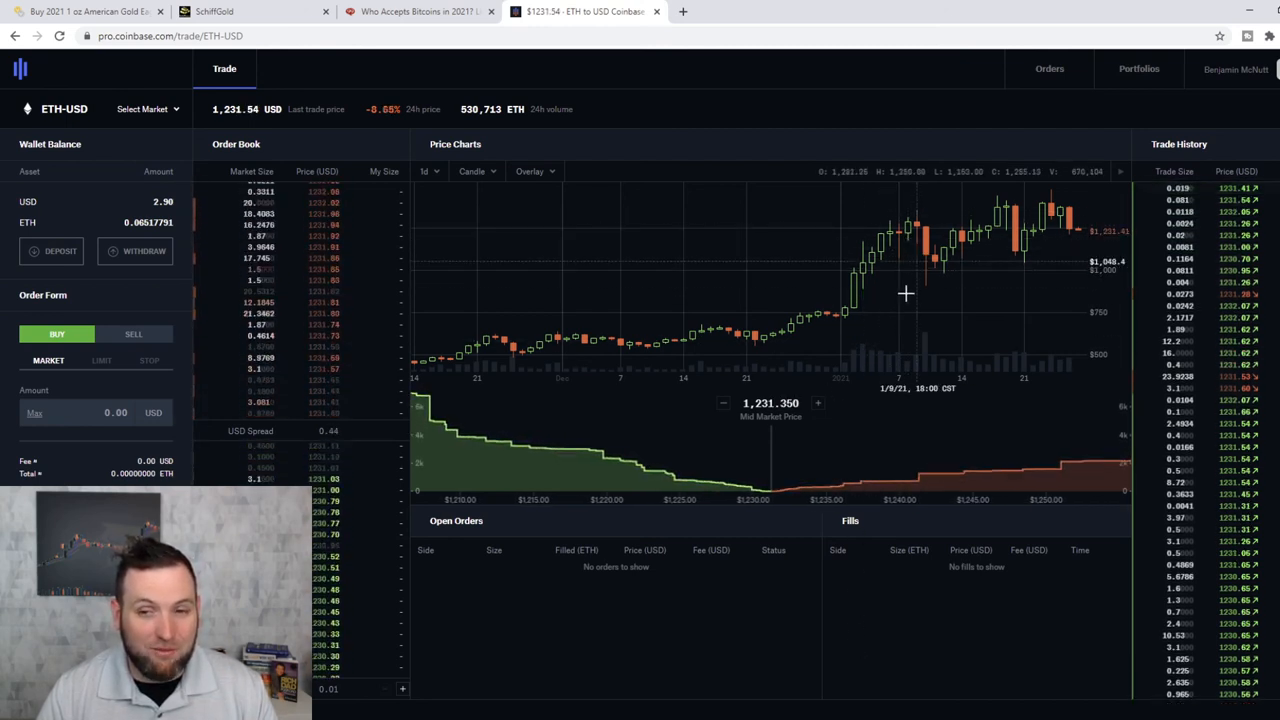
{"action": "mouse_move", "coordinate": [890, 336]}
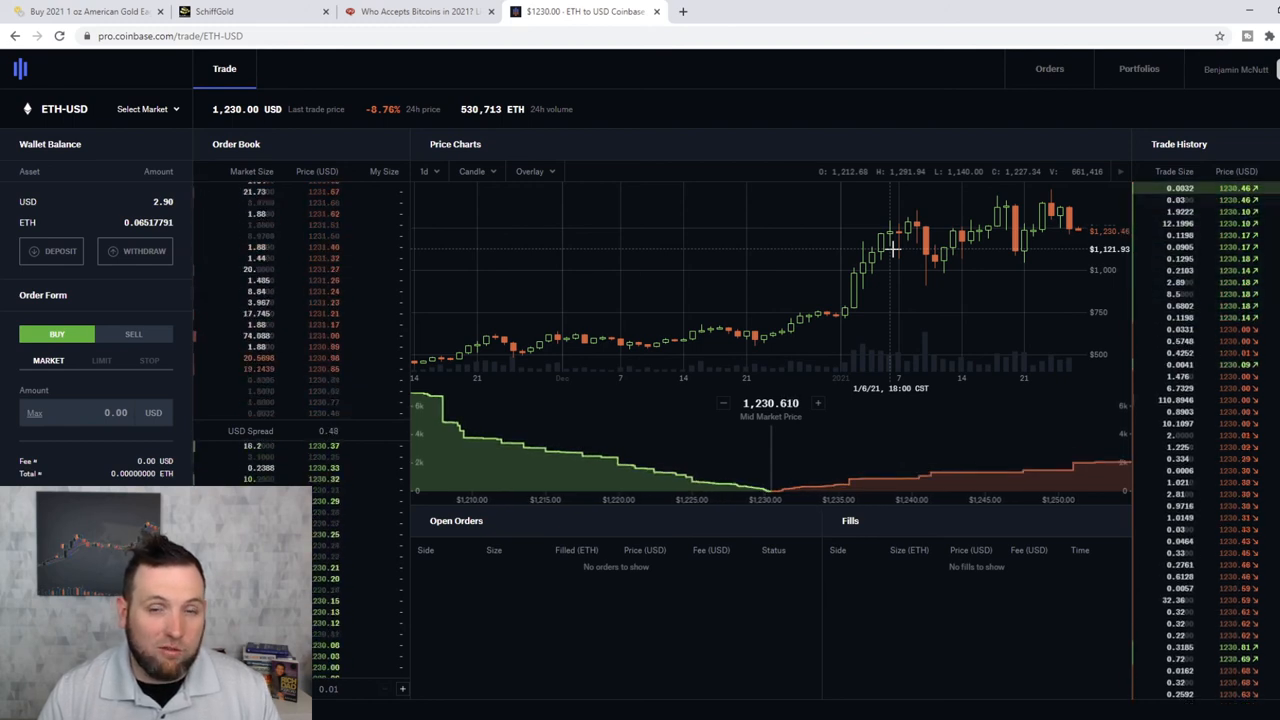
{"action": "mouse_move", "coordinate": [944, 220]}
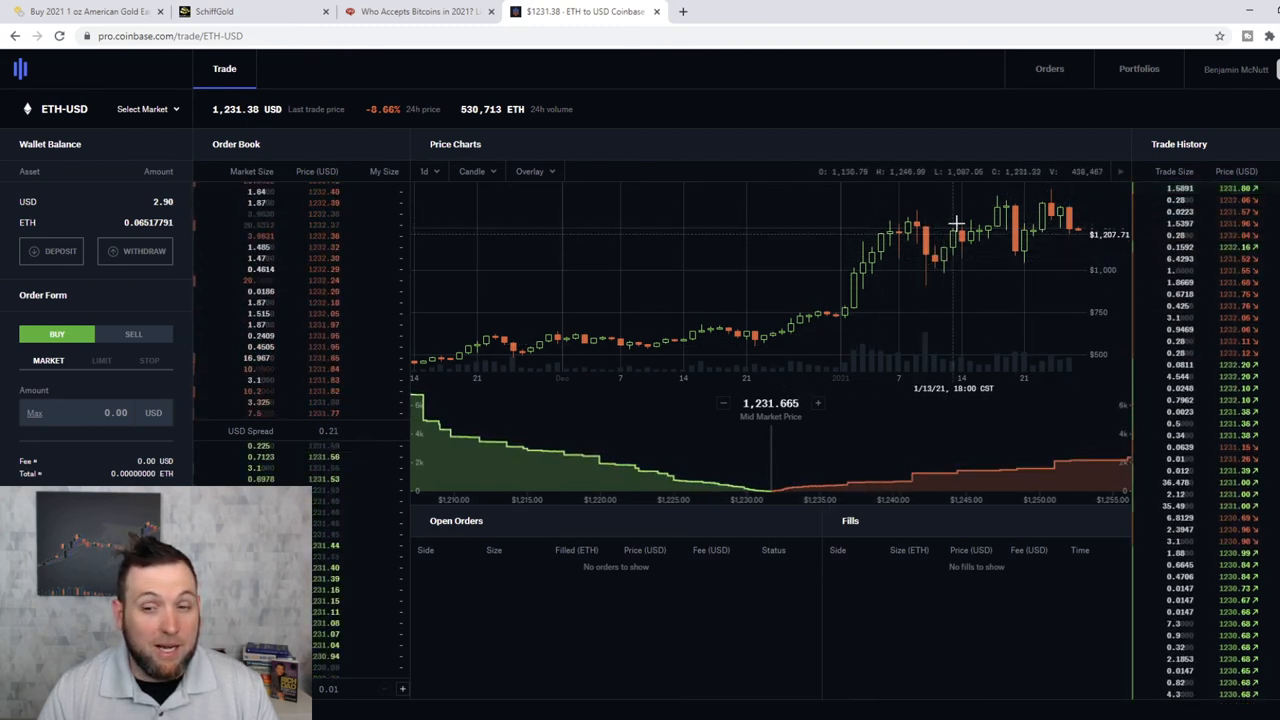
{"action": "mouse_move", "coordinate": [896, 272]}
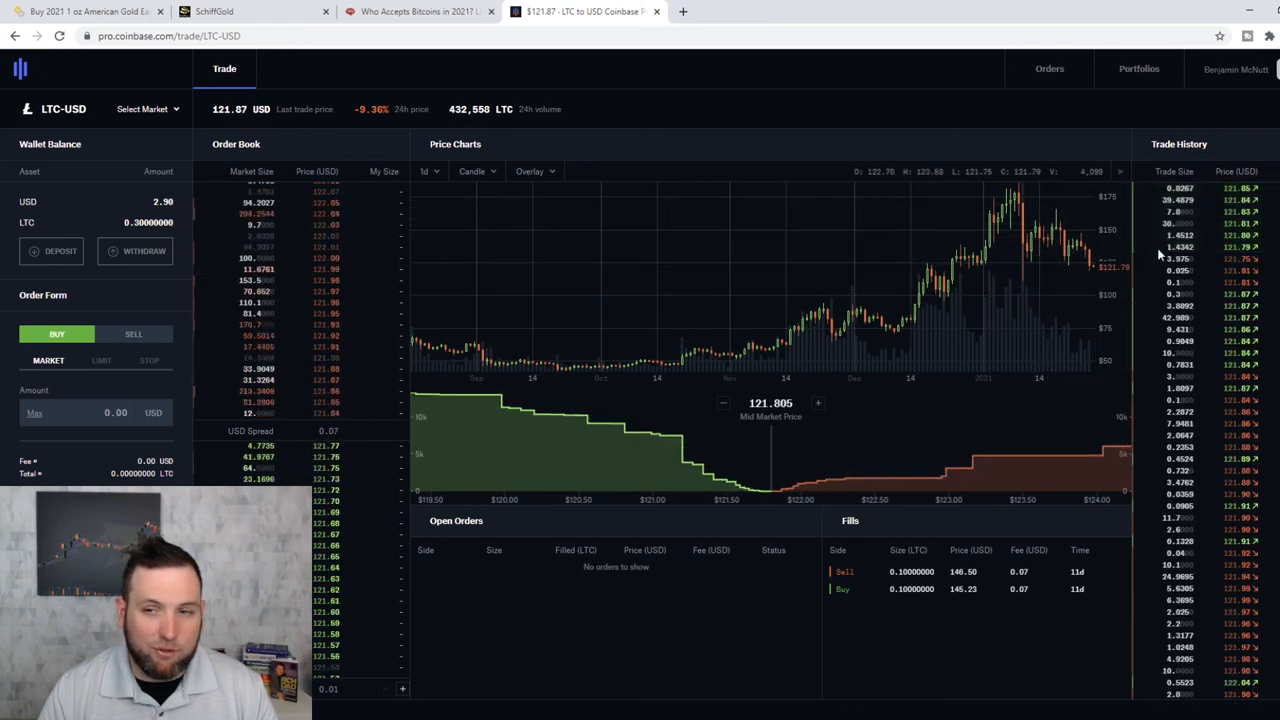
{"action": "mouse_move", "coordinate": [648, 310]}
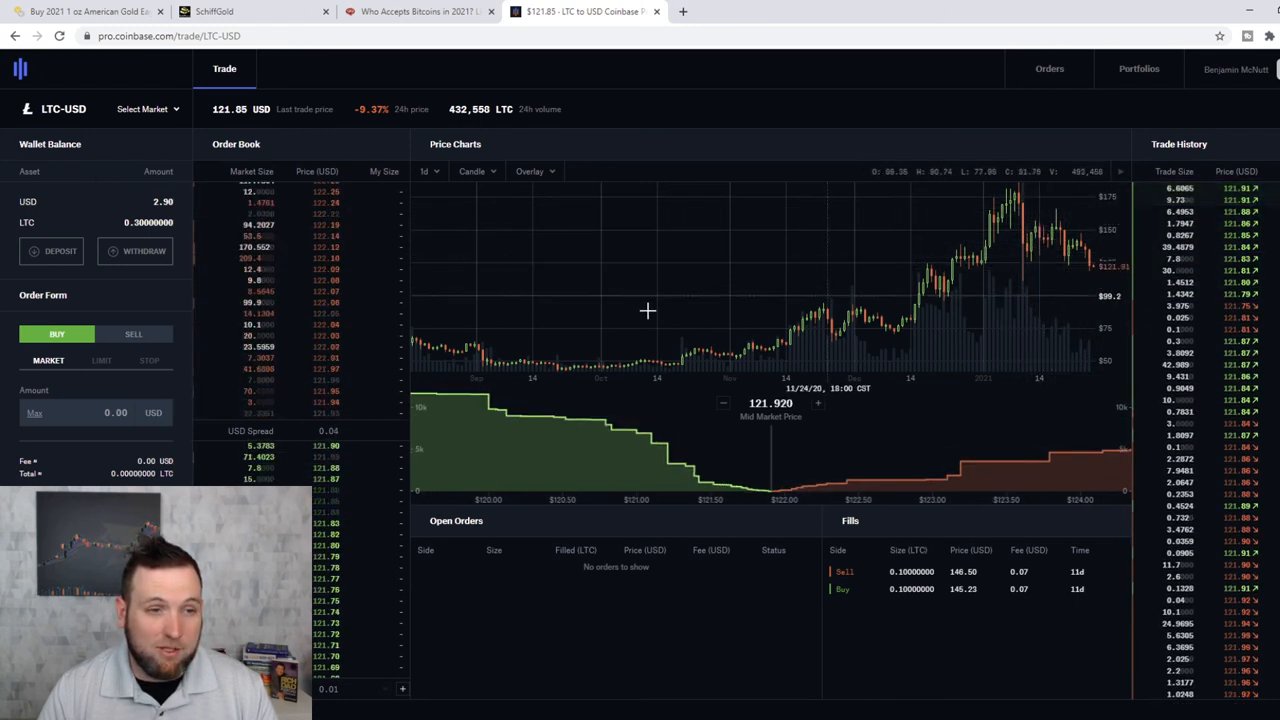
{"action": "mouse_move", "coordinate": [1020, 288]}
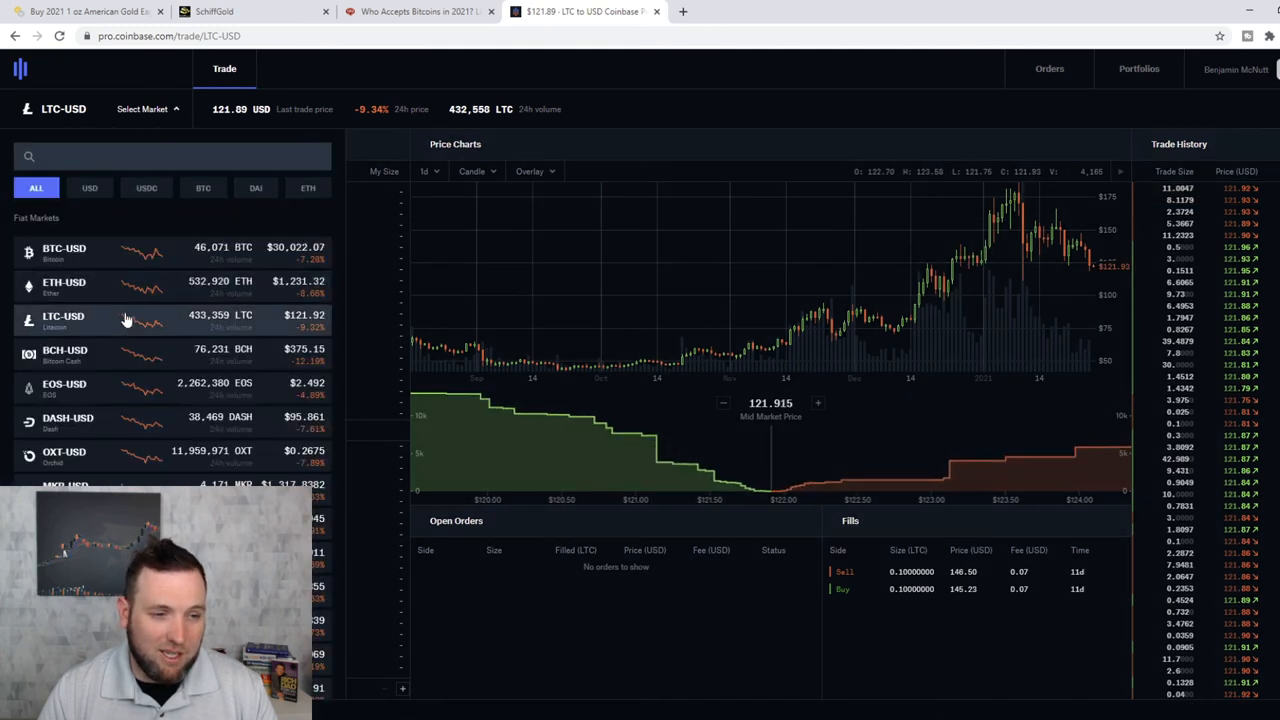
- Load the BTC-USD market in Coinbase Pro, trading around 30,900 USD
{"action": "left_click", "coordinate": [64, 248]}
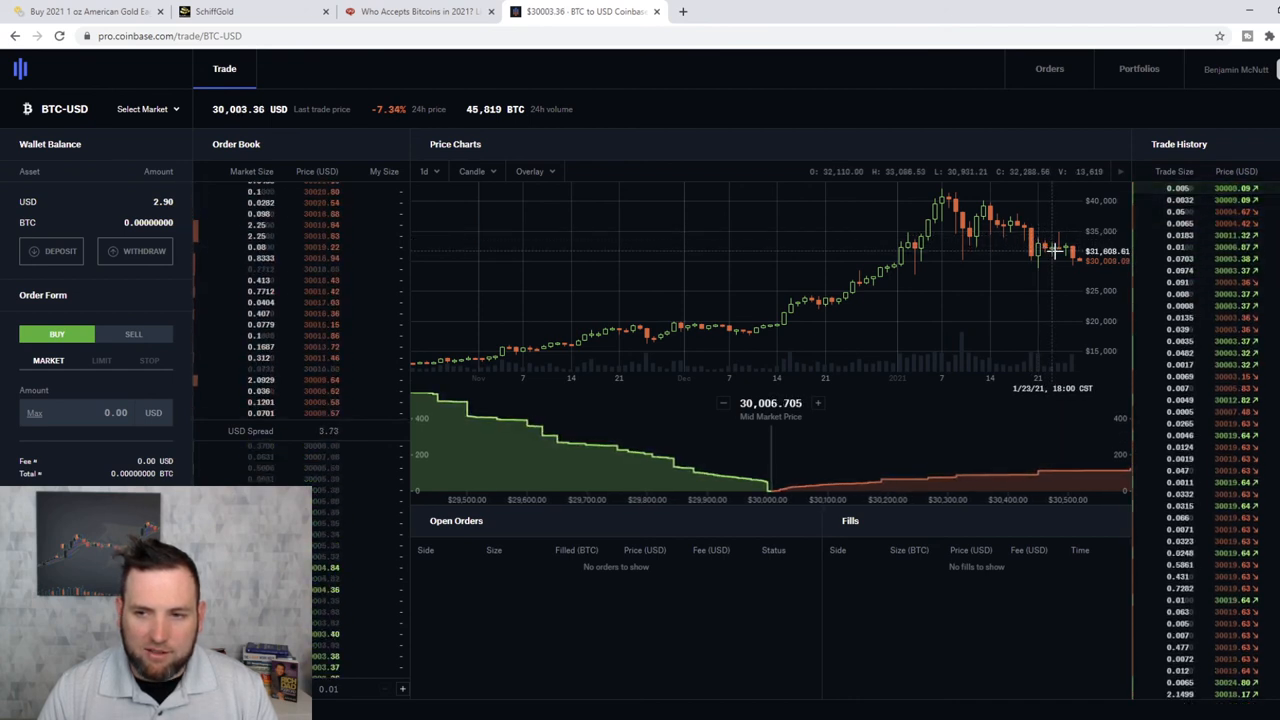
{"action": "mouse_move", "coordinate": [1078, 264]}
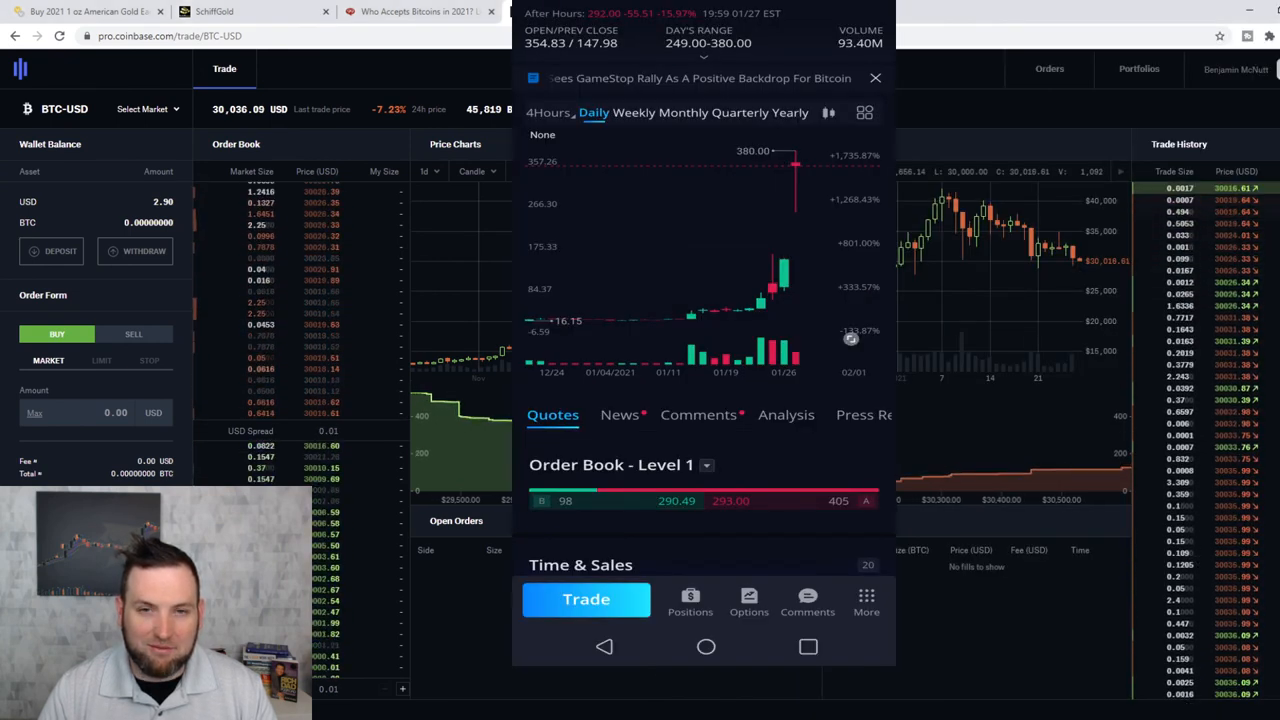
{"action": "left_click", "coordinate": [876, 78]}
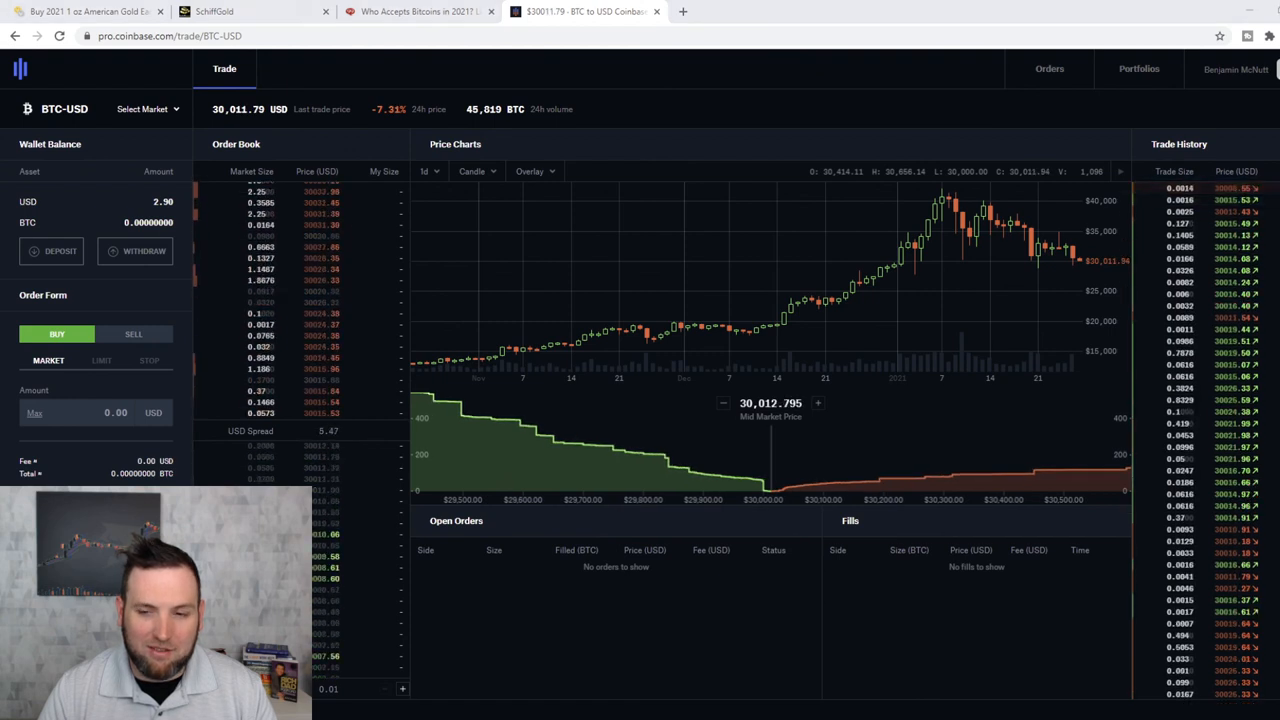